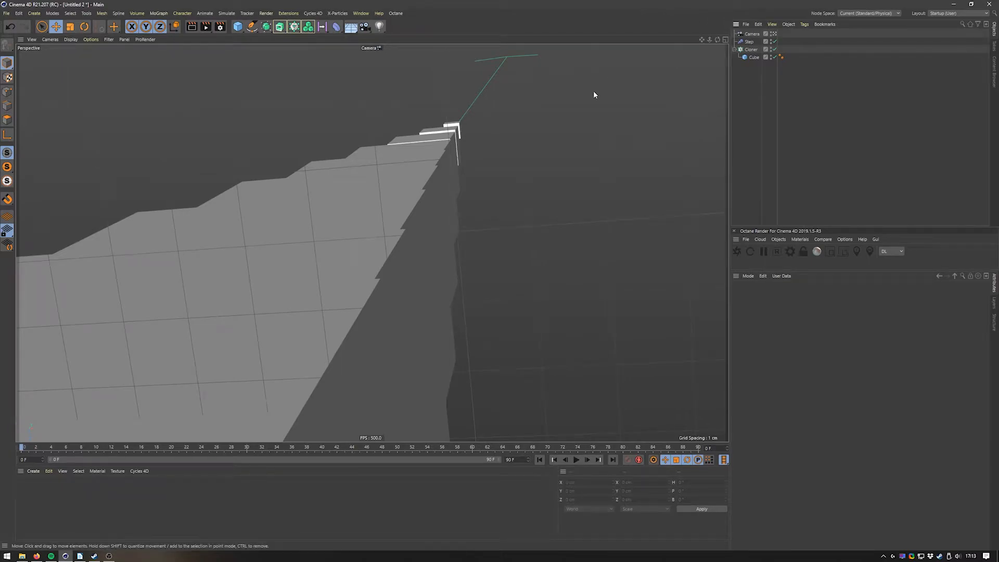
mouse_move(564, 100)
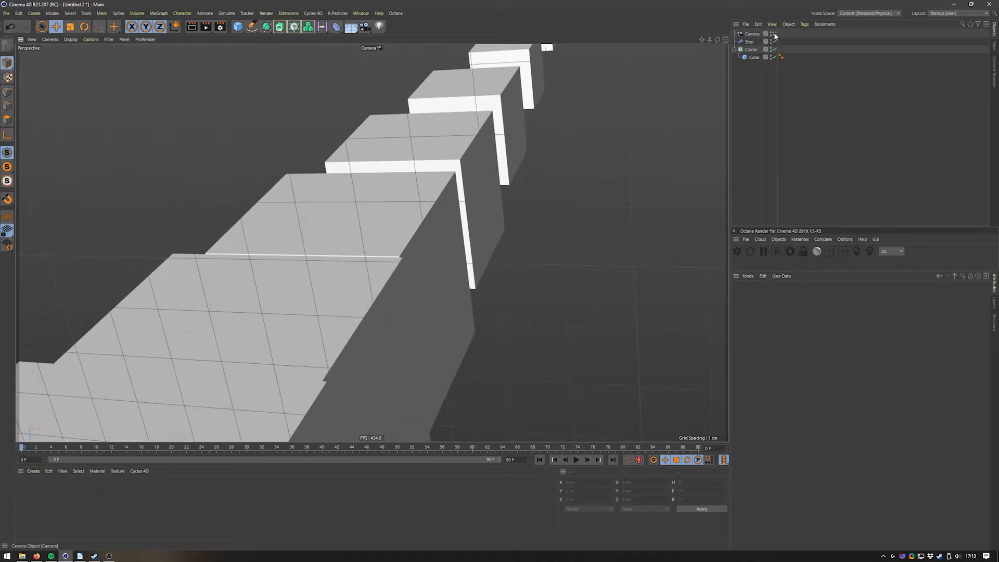
mouse_move(774, 35)
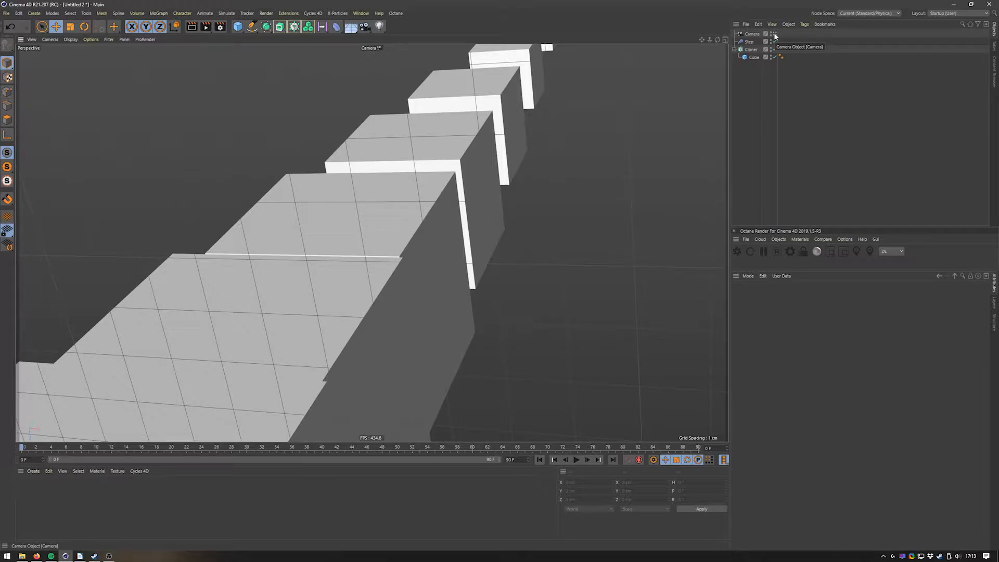
Leave the scene camera's view and look at the staircase and camera from the Default Camera.
left_click(773, 33)
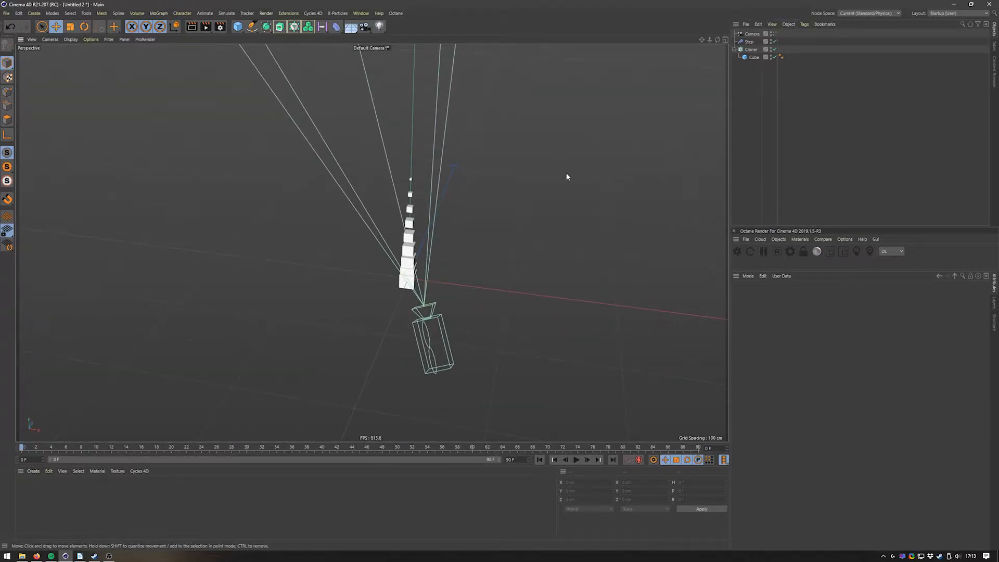
left_click(752, 49)
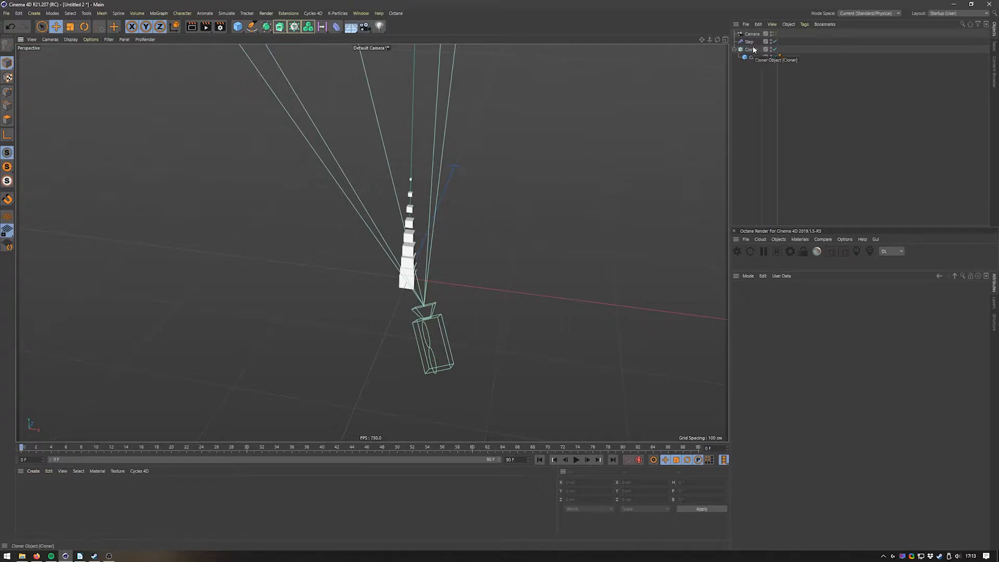
left_click(751, 33)
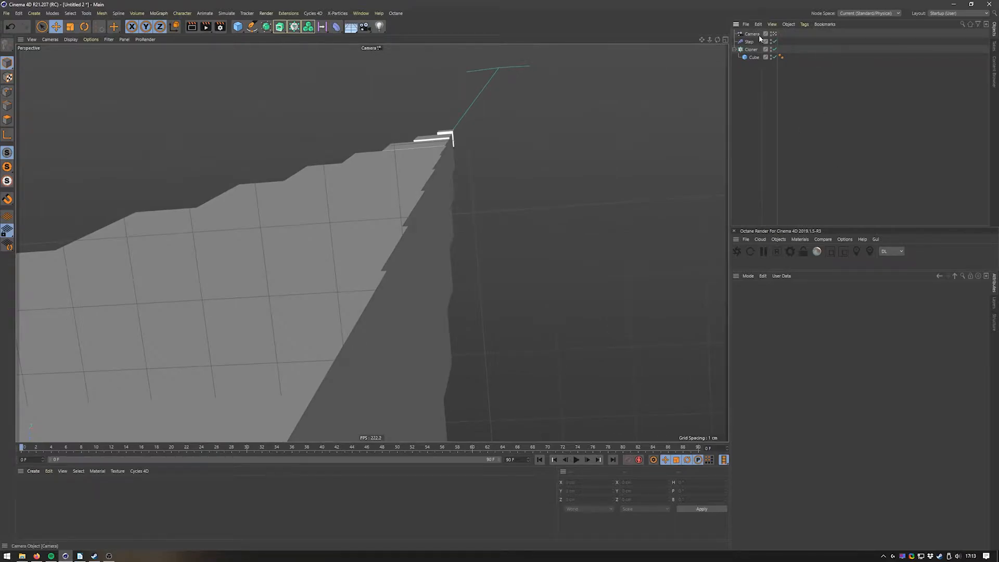
Give the Camera a Protection tag locking position, scale and rotation, and show its settings.
left_click(788, 24)
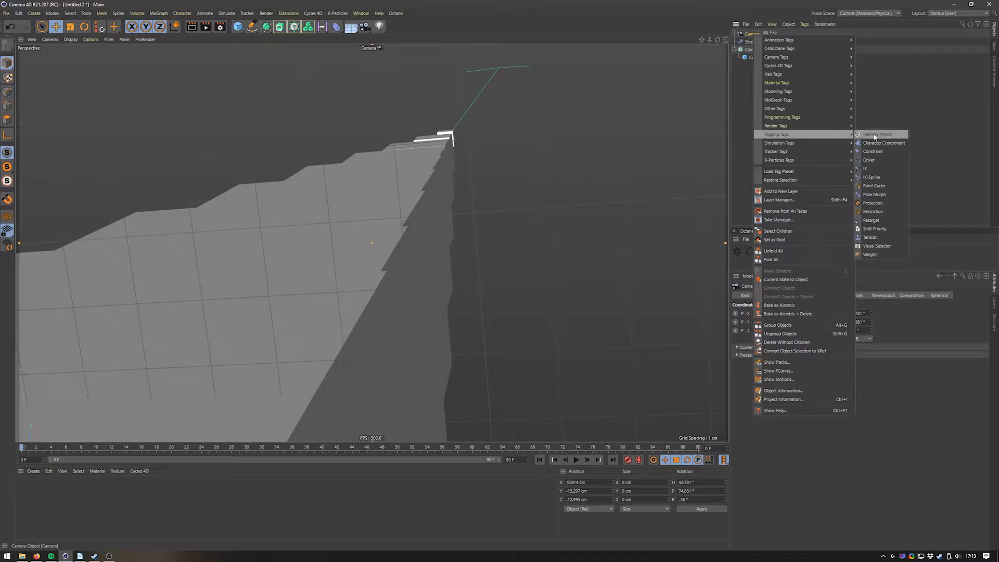
left_click(872, 203)
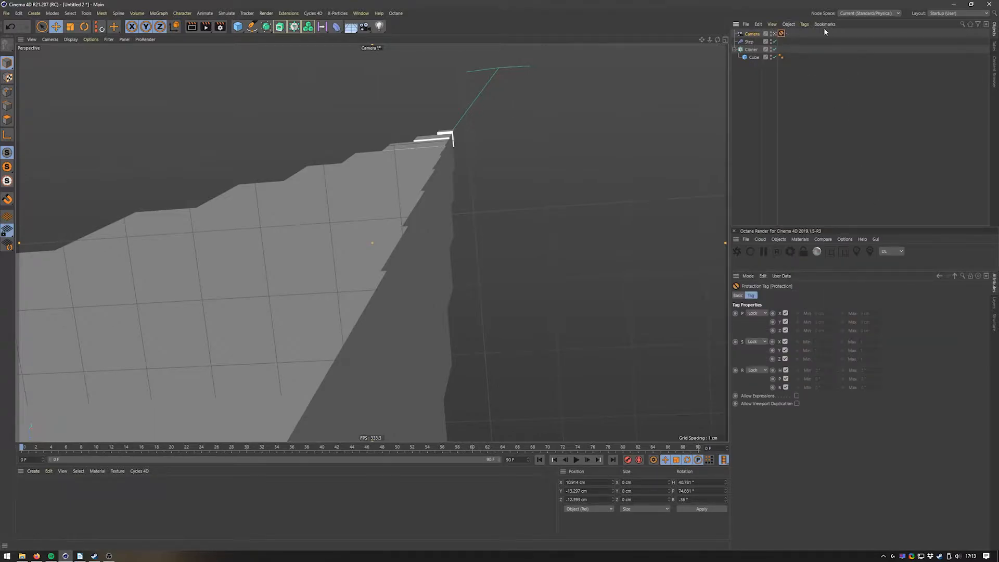
mouse_move(789, 151)
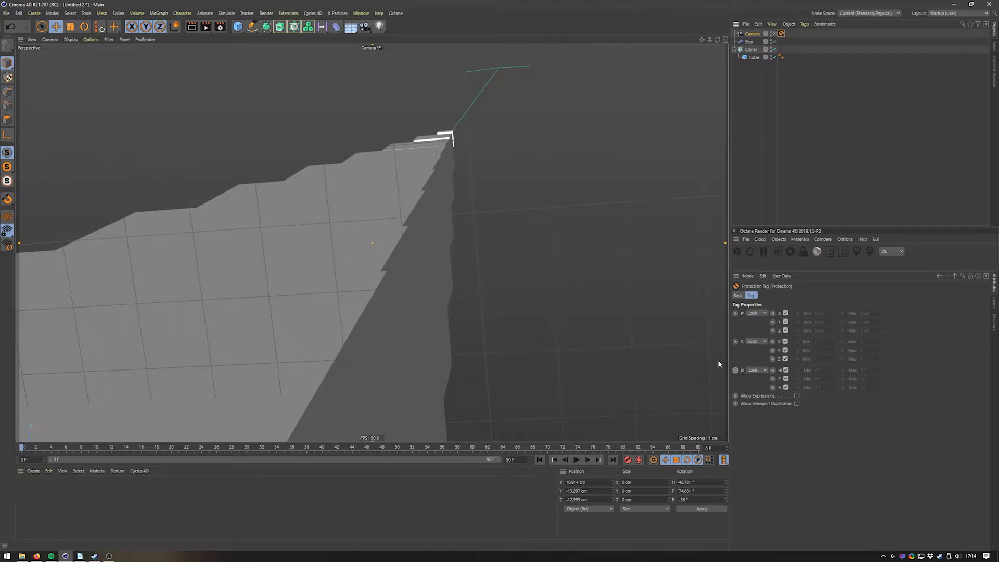
left_click(785, 313)
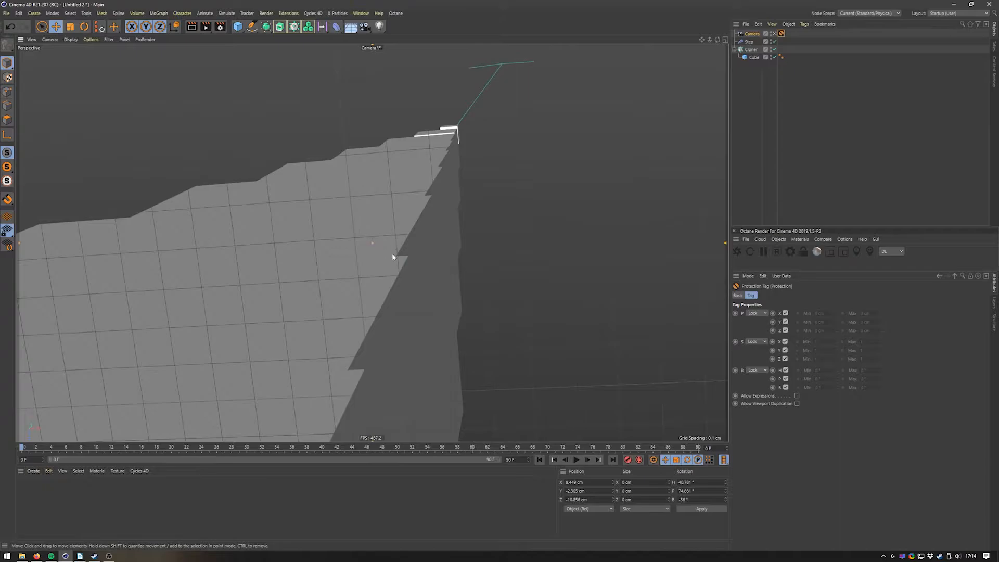
mouse_move(813, 169)
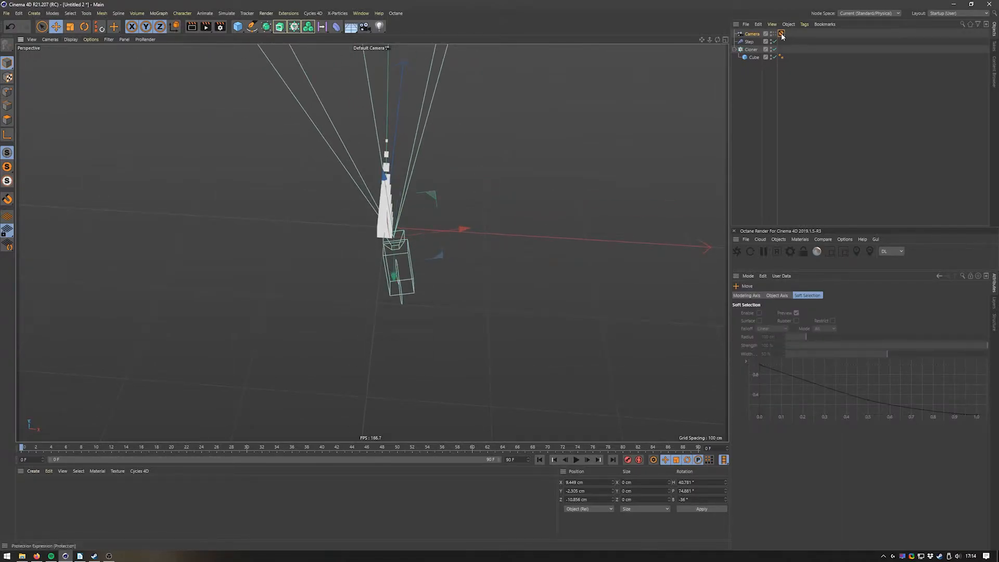
left_click(781, 33)
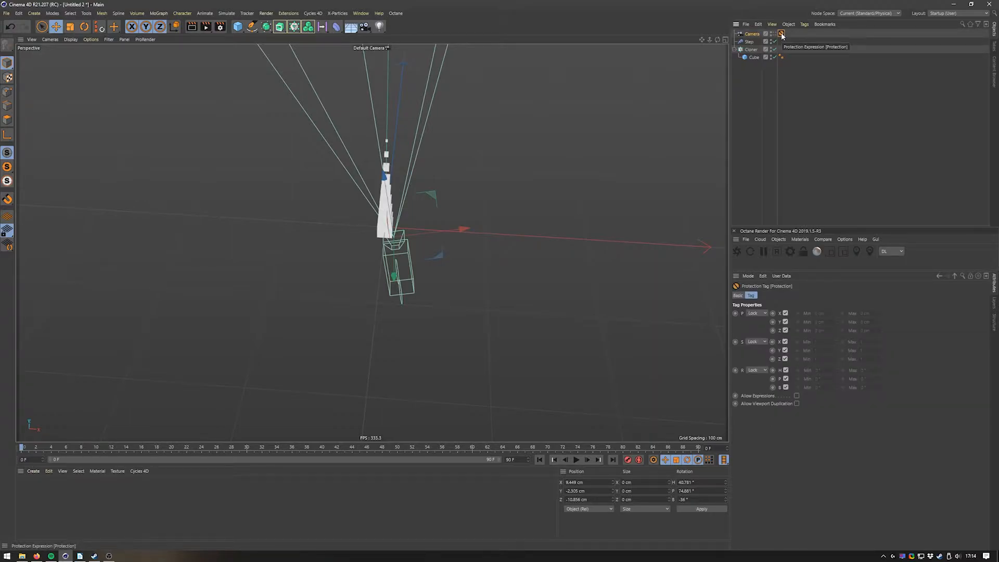
Remove the Protection tag and look through the scene camera at the staircase again.
left_click(752, 34)
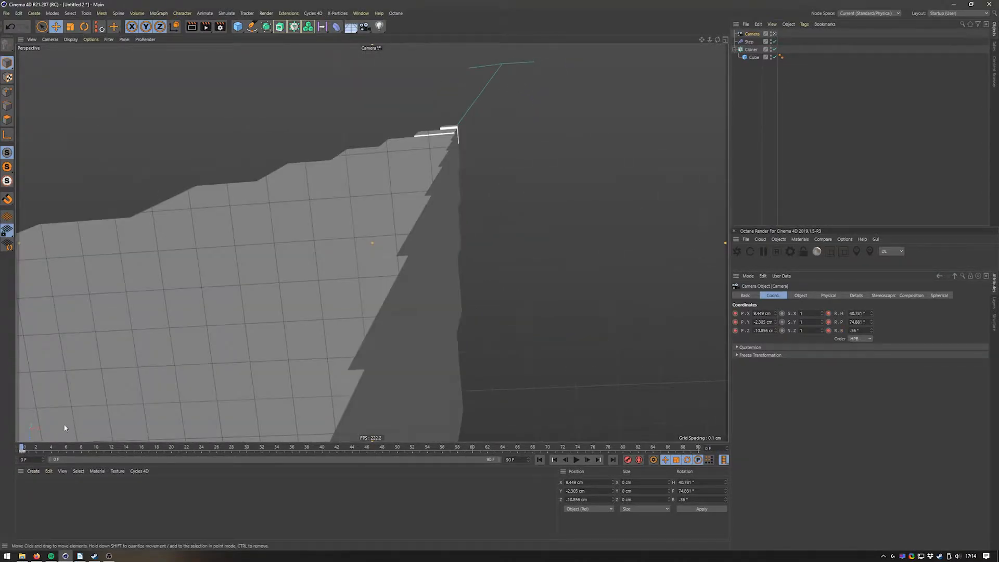
left_click(751, 33)
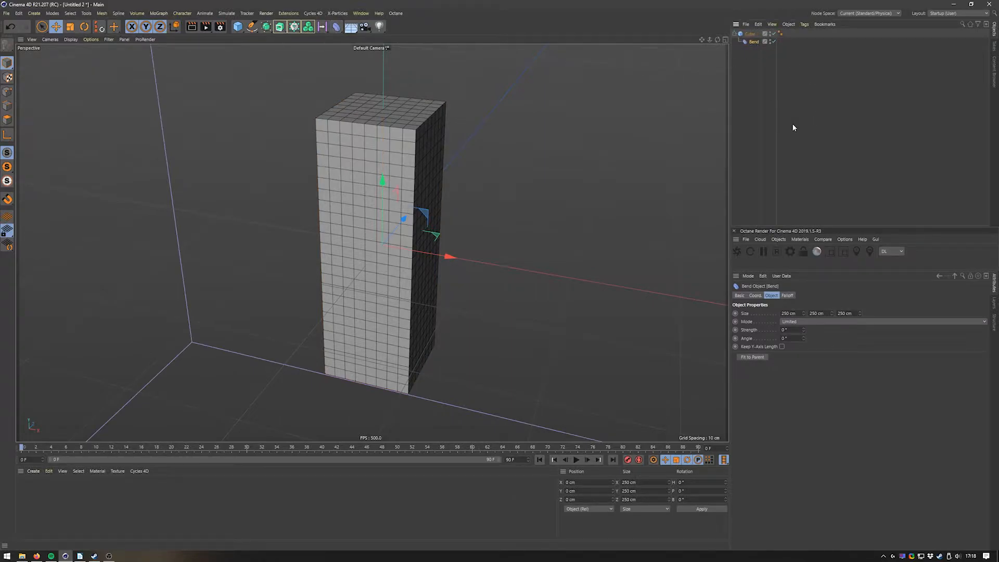
mouse_move(751, 81)
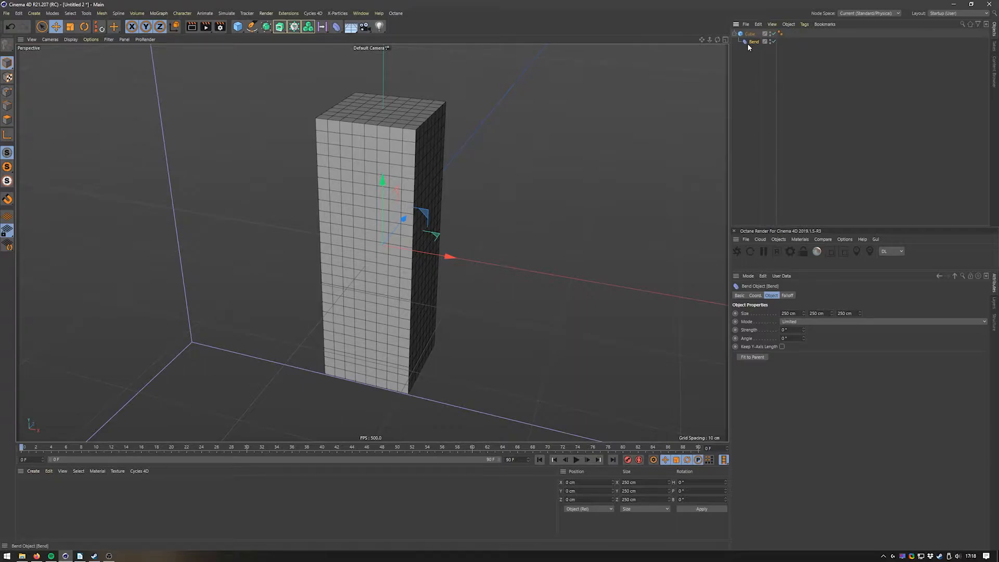
Delete the old Bend, add a fresh Bend deformer as the cube's child, then remove it too.
left_click(749, 33)
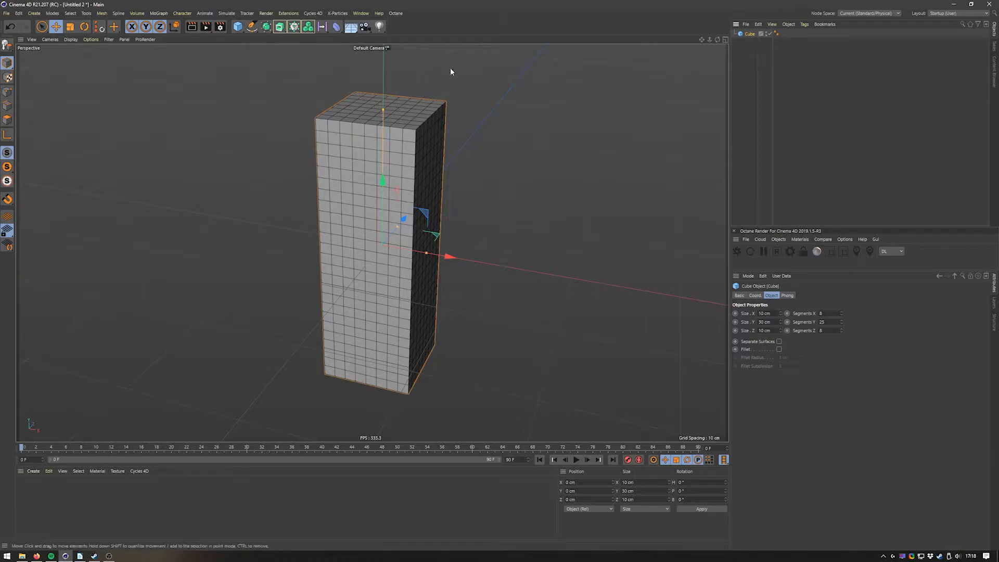
mouse_move(449, 89)
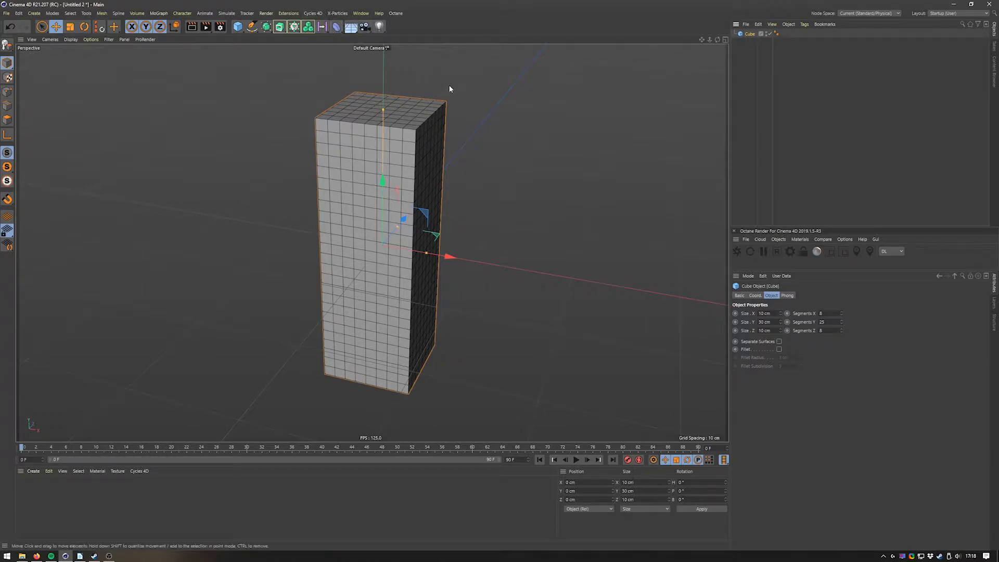
left_click(336, 26)
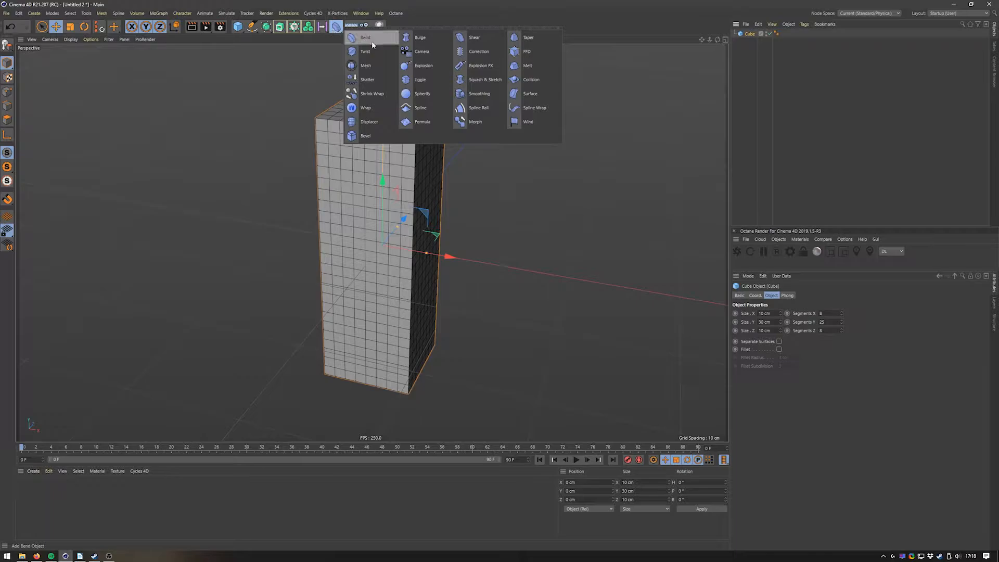
left_click(365, 38)
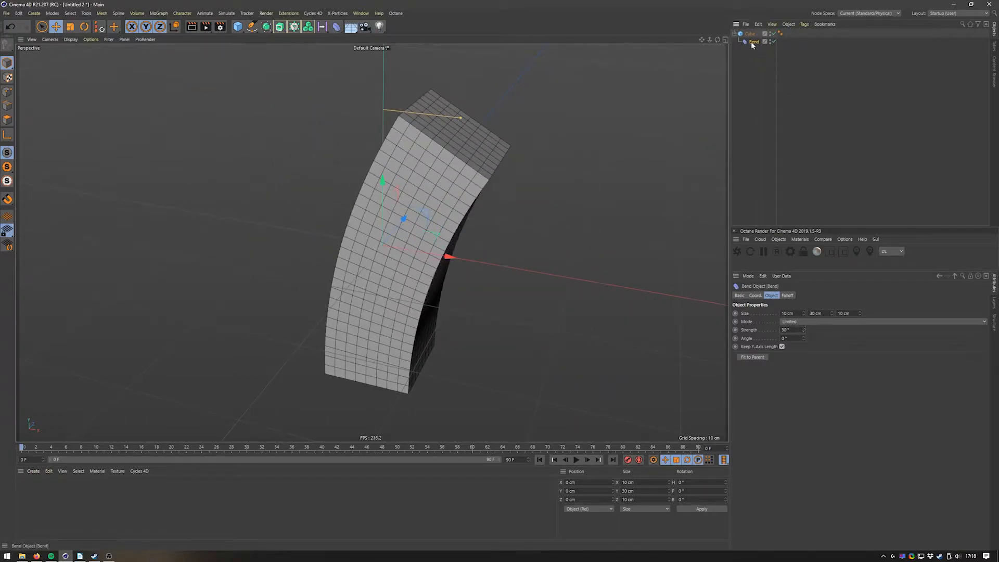
left_click(750, 34)
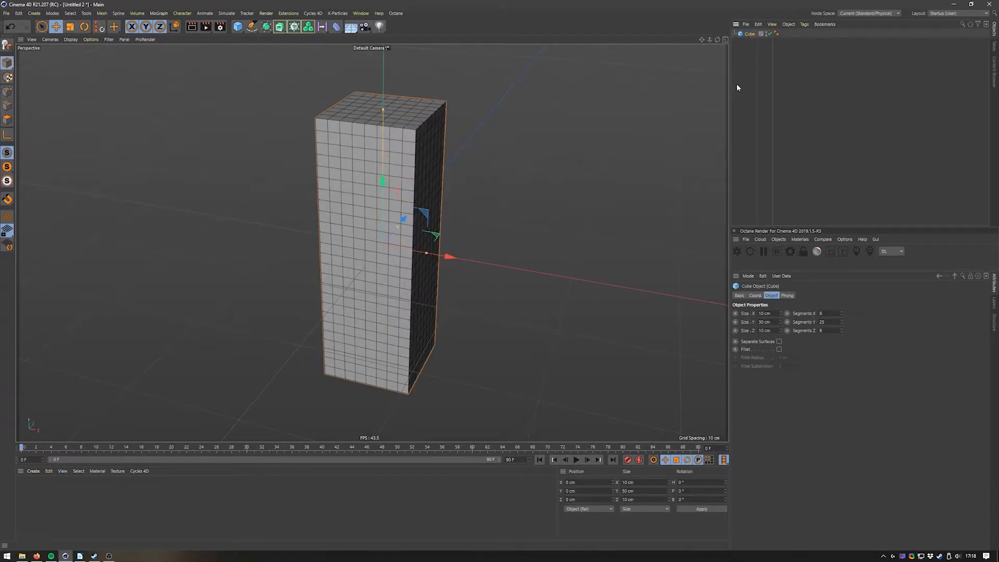
mouse_move(360, 49)
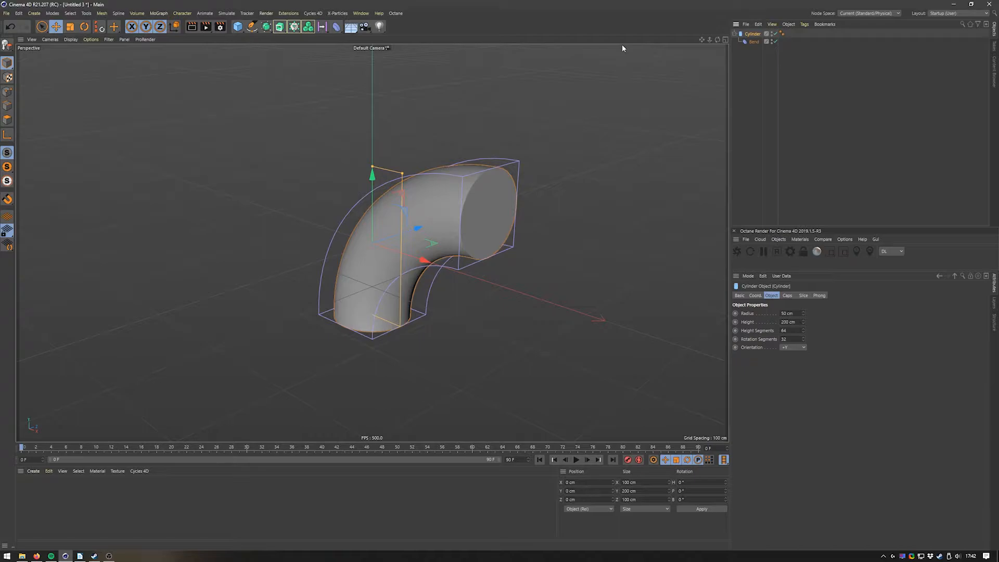
mouse_move(794, 107)
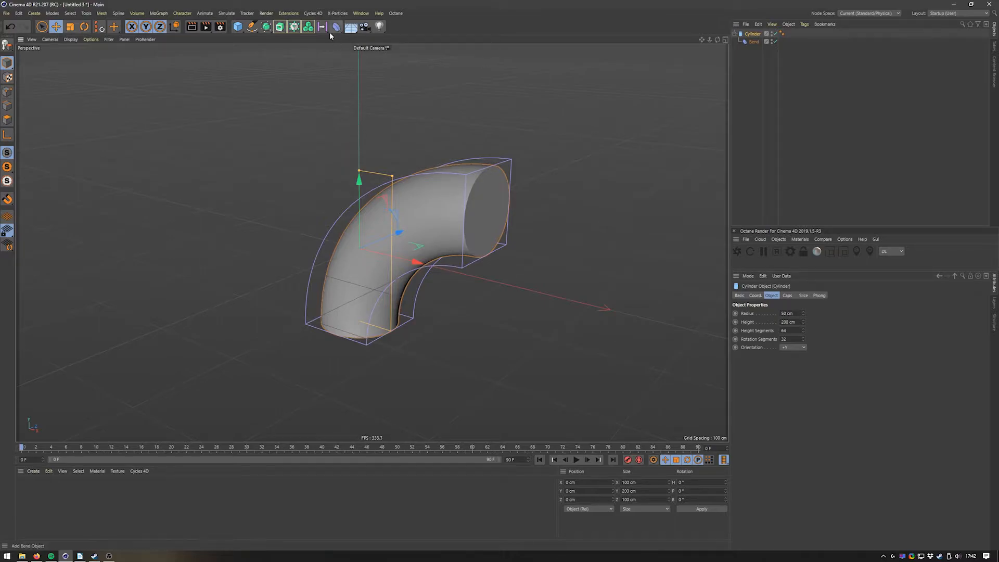
Add a Taper deformer from the Deformer palette as a child of the bent cylinder.
left_click(337, 27)
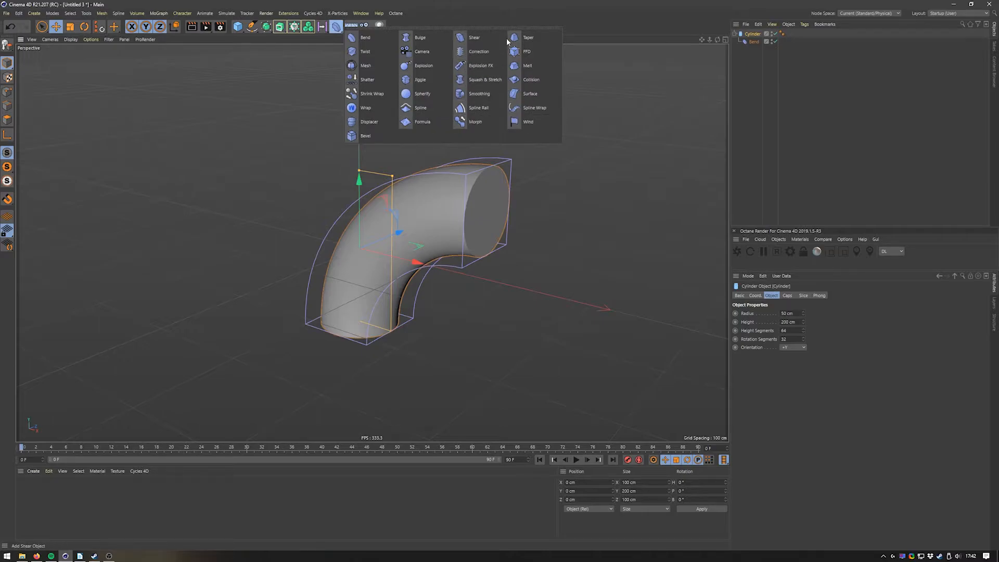
left_click(529, 38)
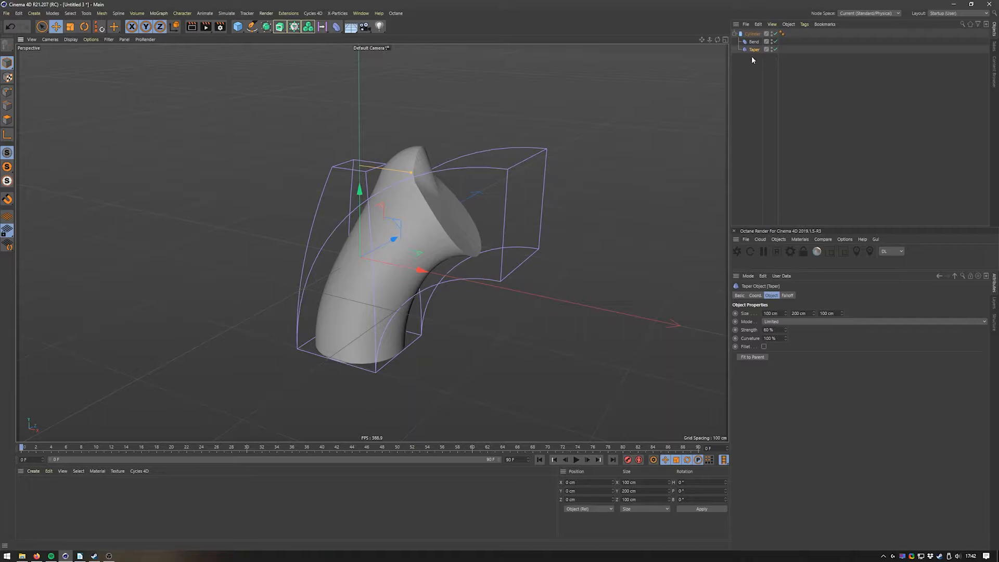
mouse_move(754, 49)
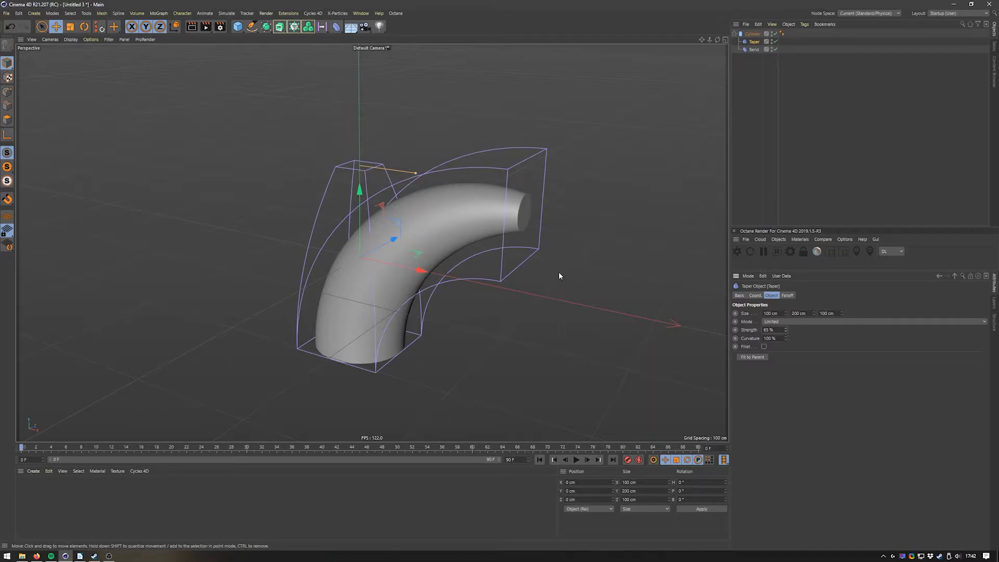
mouse_move(789, 146)
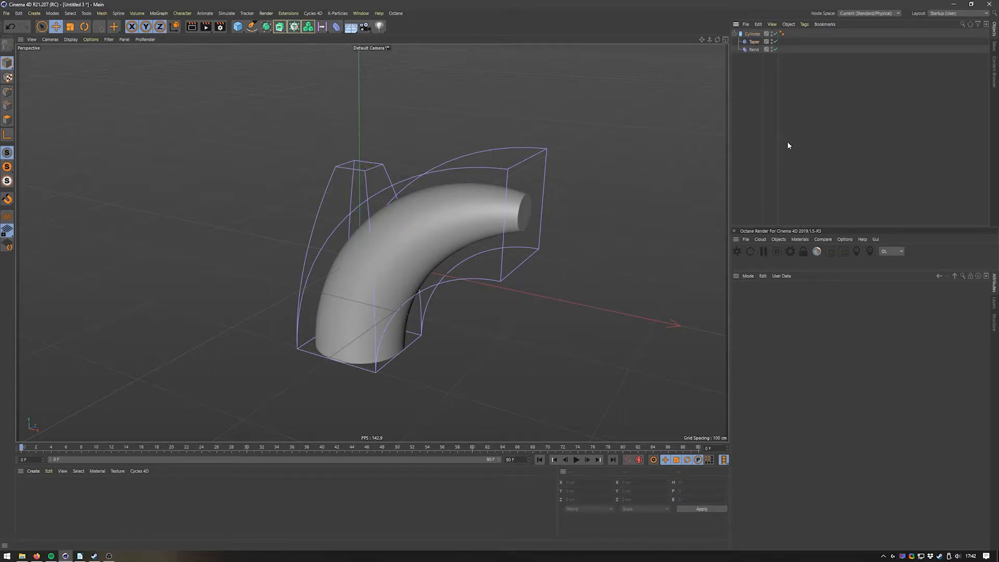
mouse_move(754, 42)
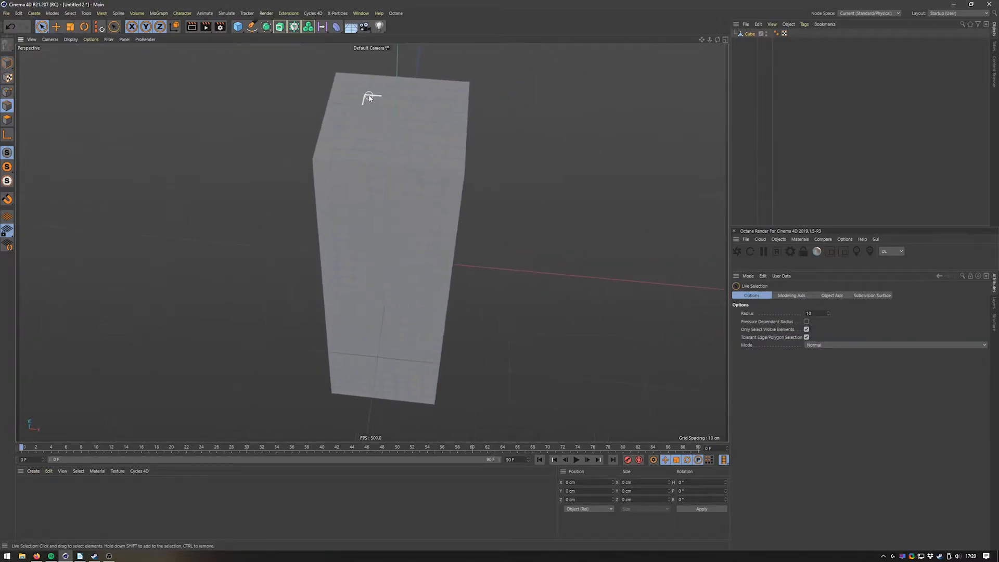
Switch to Path Selection to pick a connected run of edges on the tall cube.
left_click(69, 12)
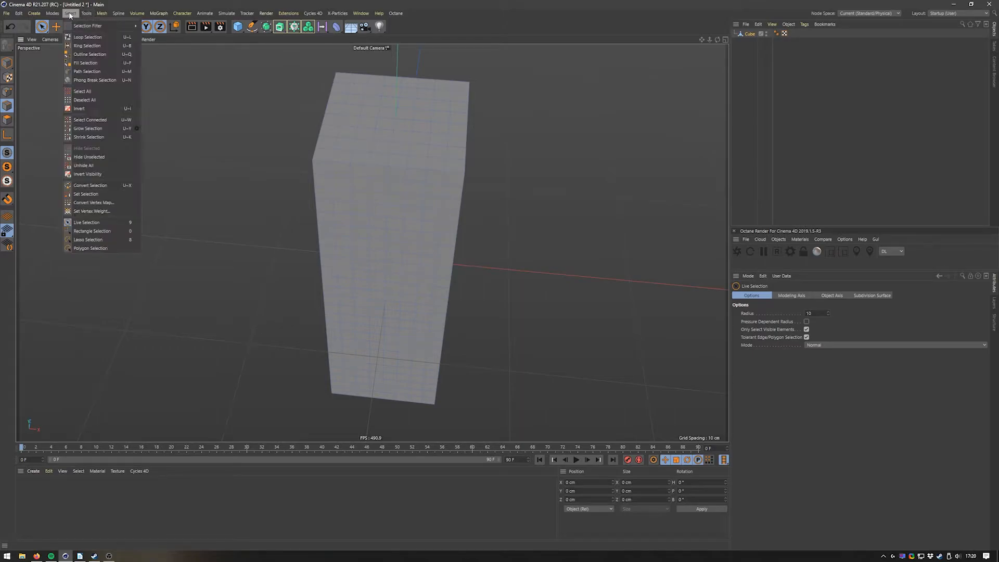
left_click(88, 72)
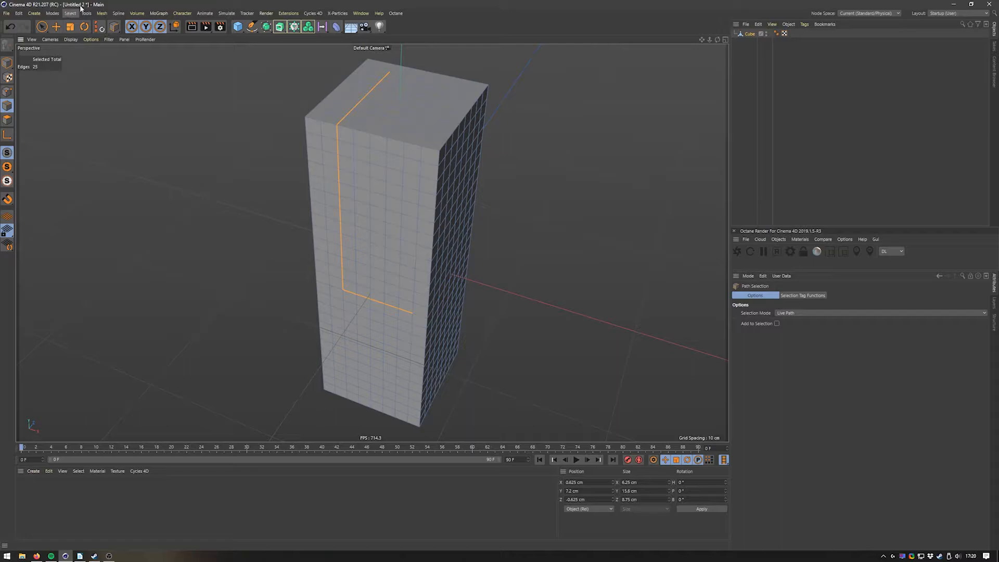
mouse_move(223, 181)
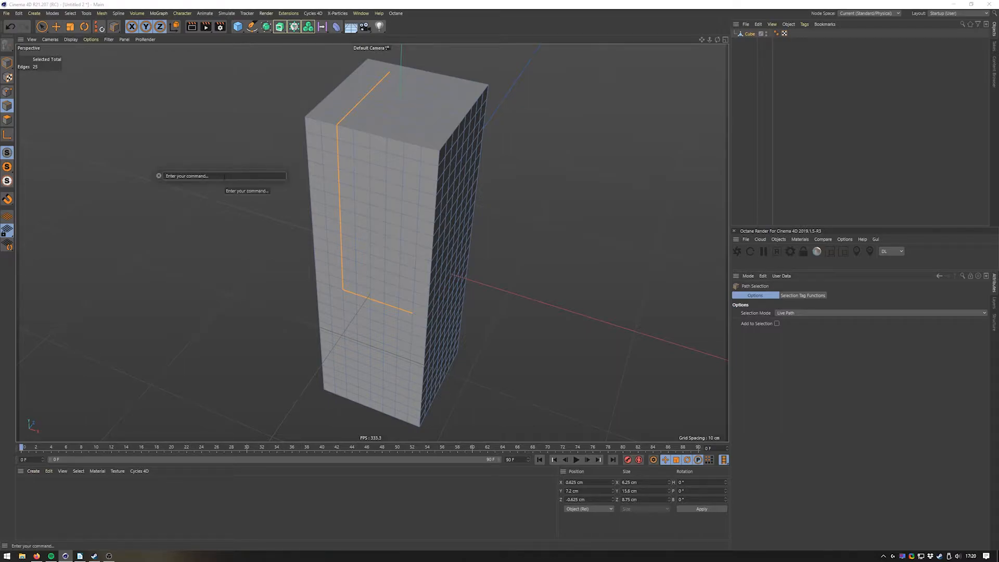
Run 'Edge to Spline' from Commander to turn the edge path into Cube.Spline.
type("spline")
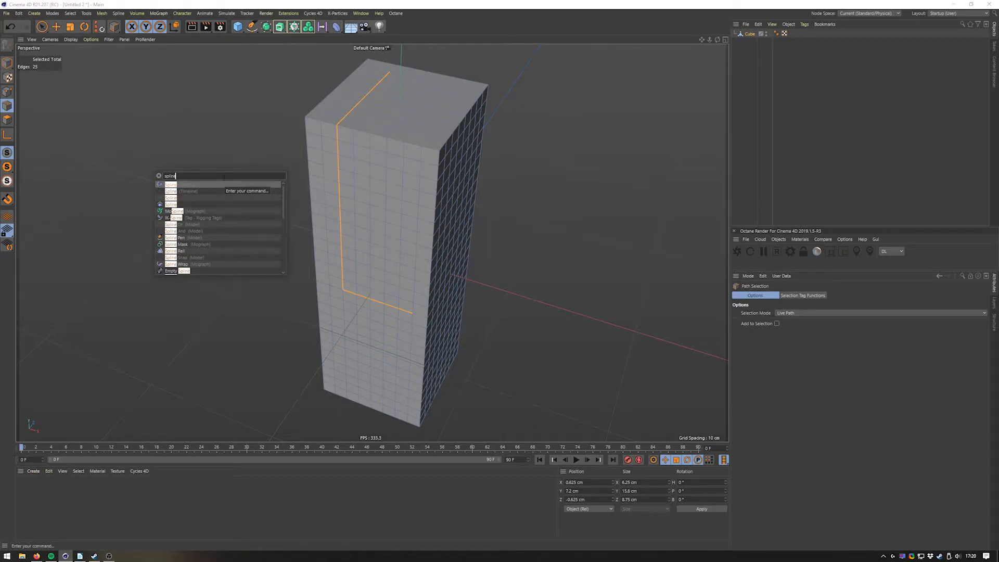
type("to spli")
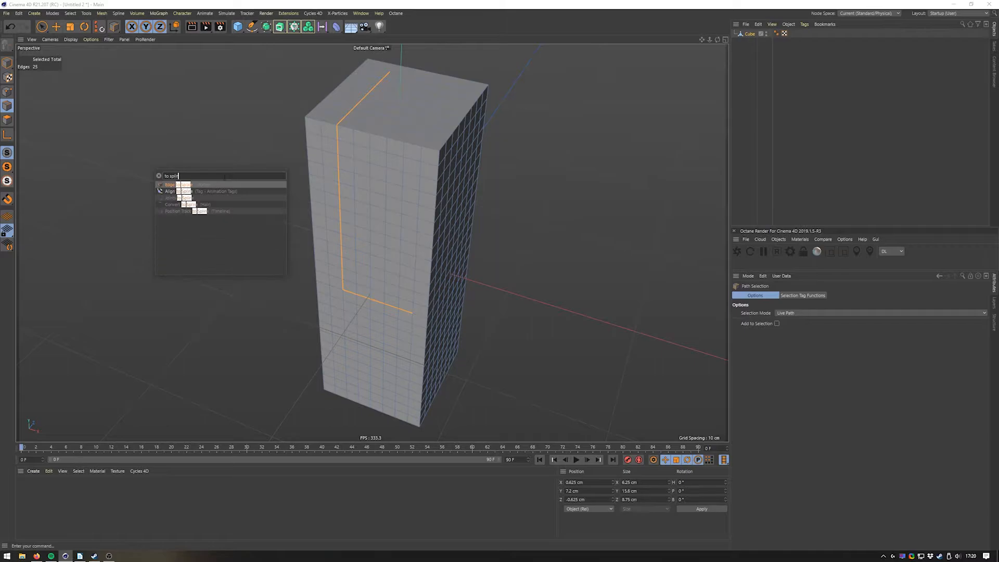
type("ine")
type("motext")
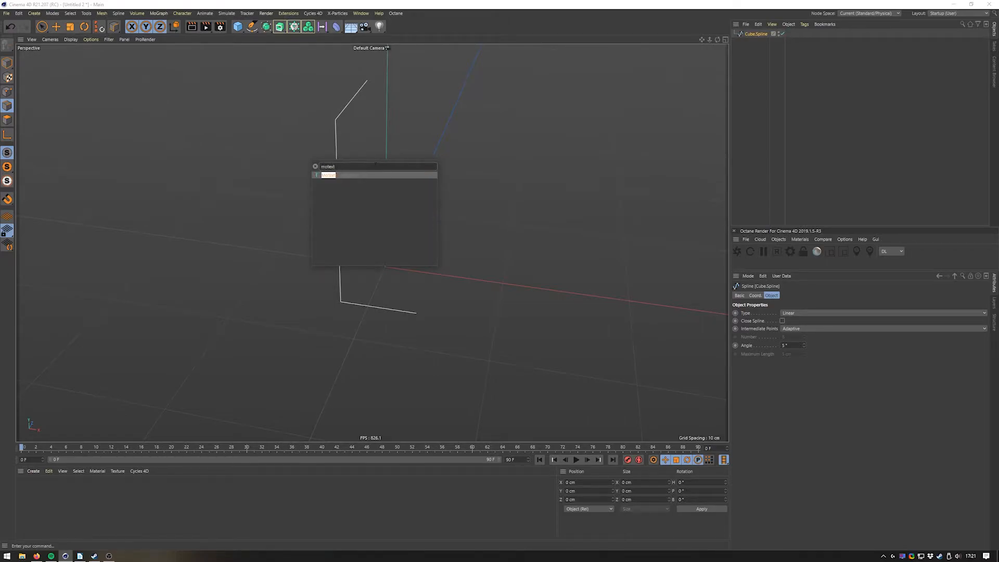
Try further Commander searches such as 'subd', 'bev' and 'olo'.
type("subd")
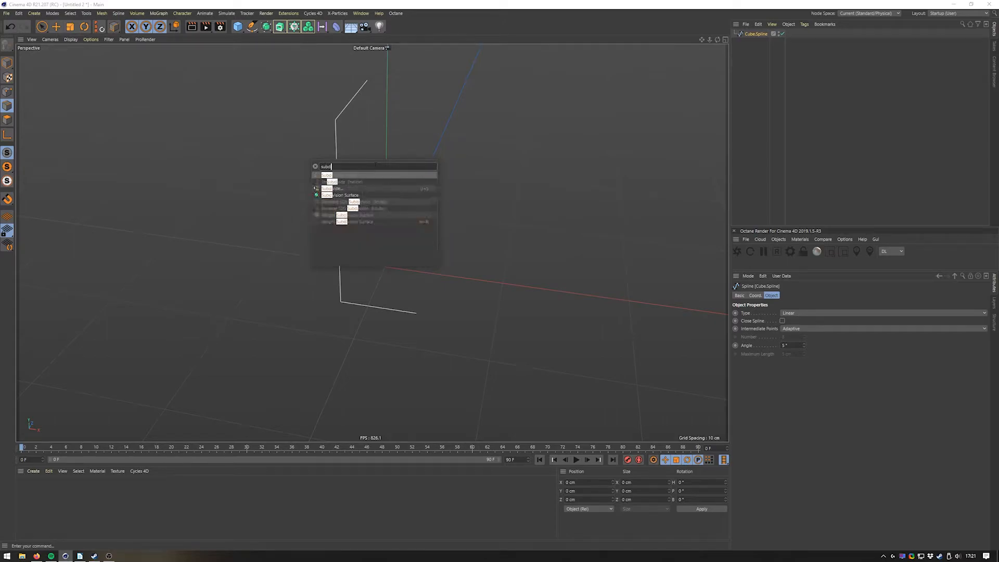
type("bev")
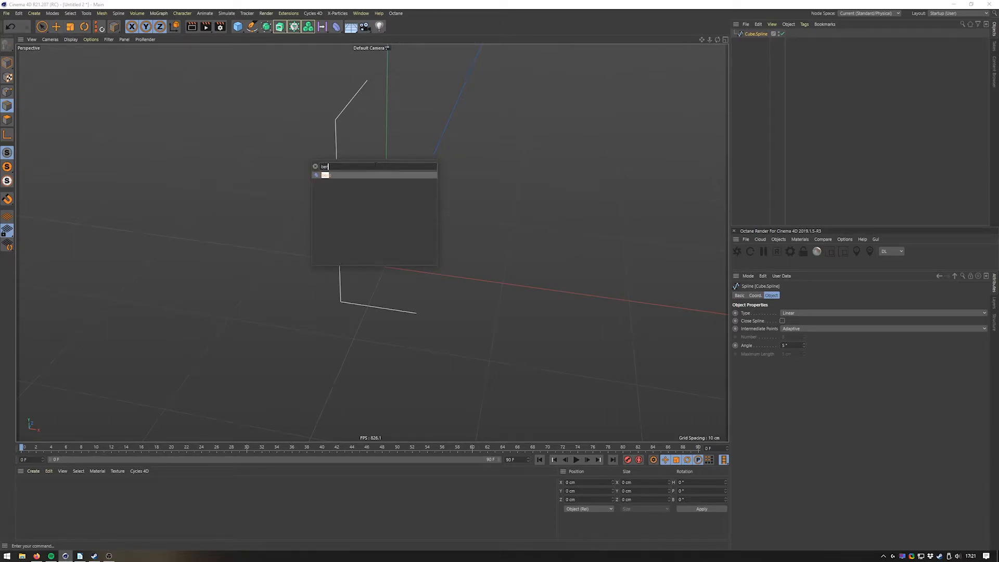
type("x")
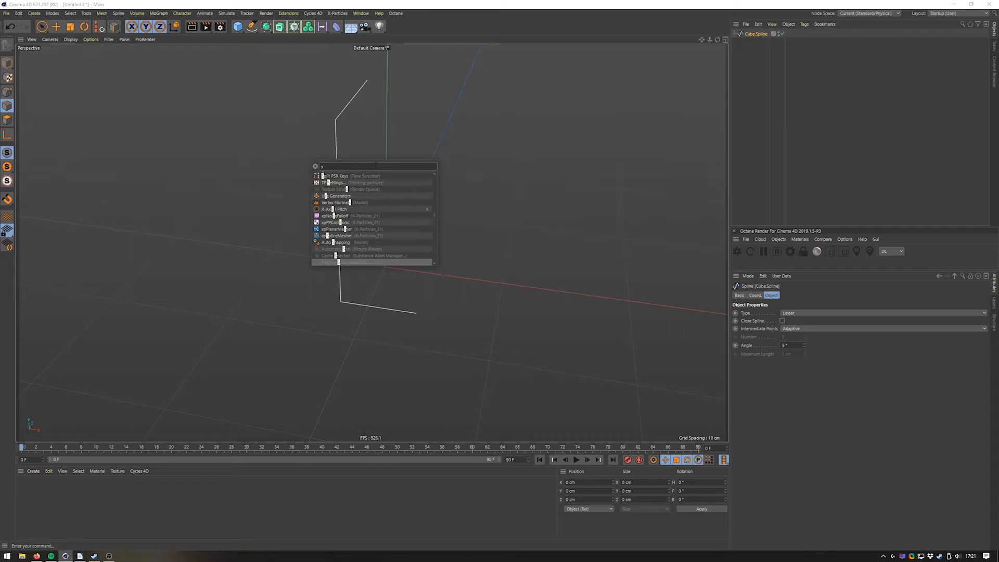
type("olo")
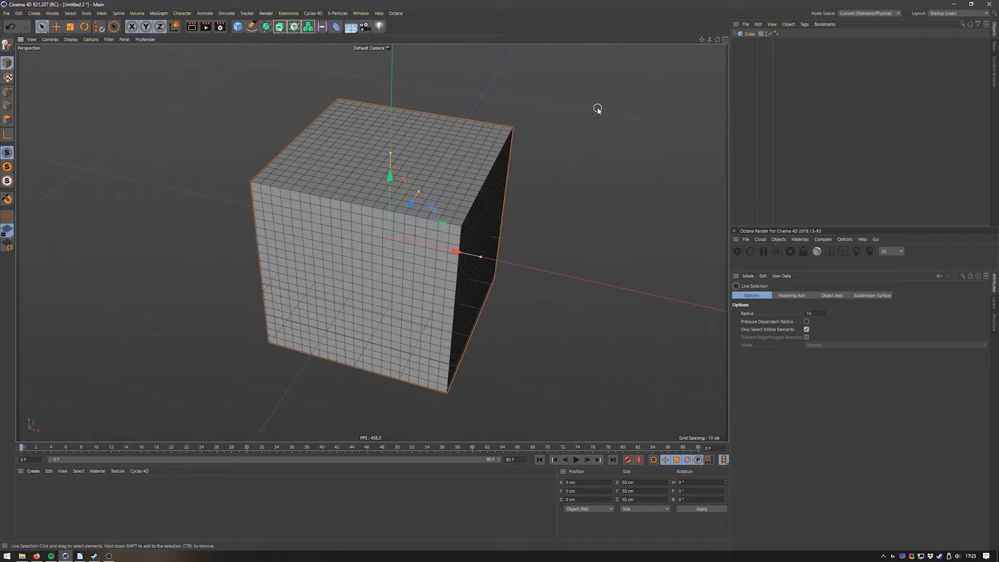
mouse_move(295, 84)
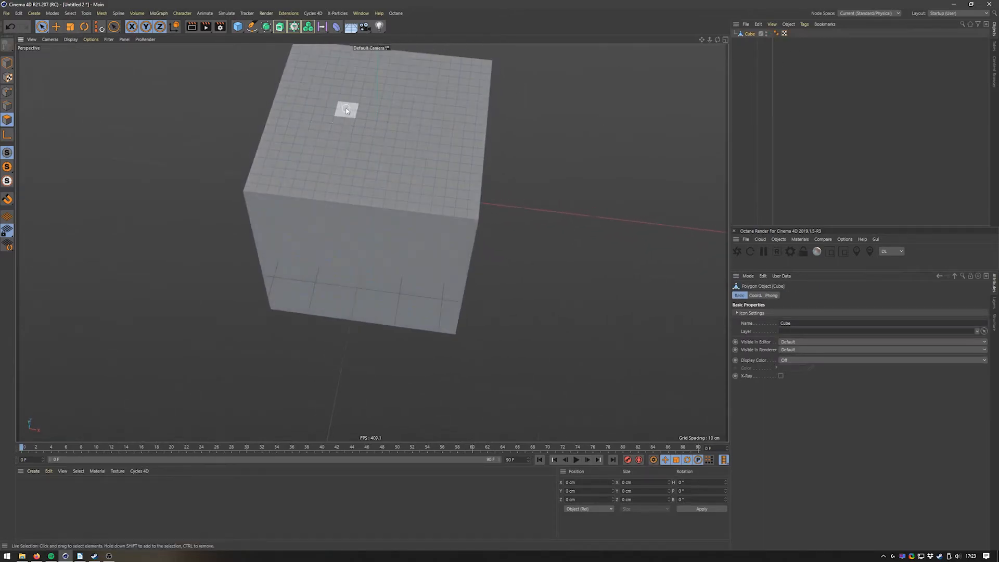
Extrude the selected top polygons outward via the right-click modelling menu.
right_click(348, 114)
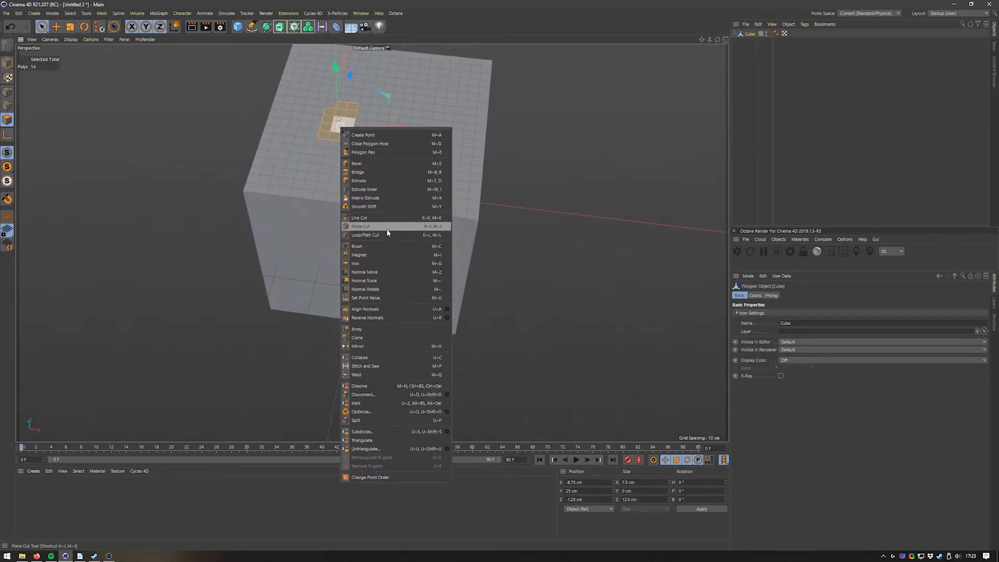
mouse_move(375, 172)
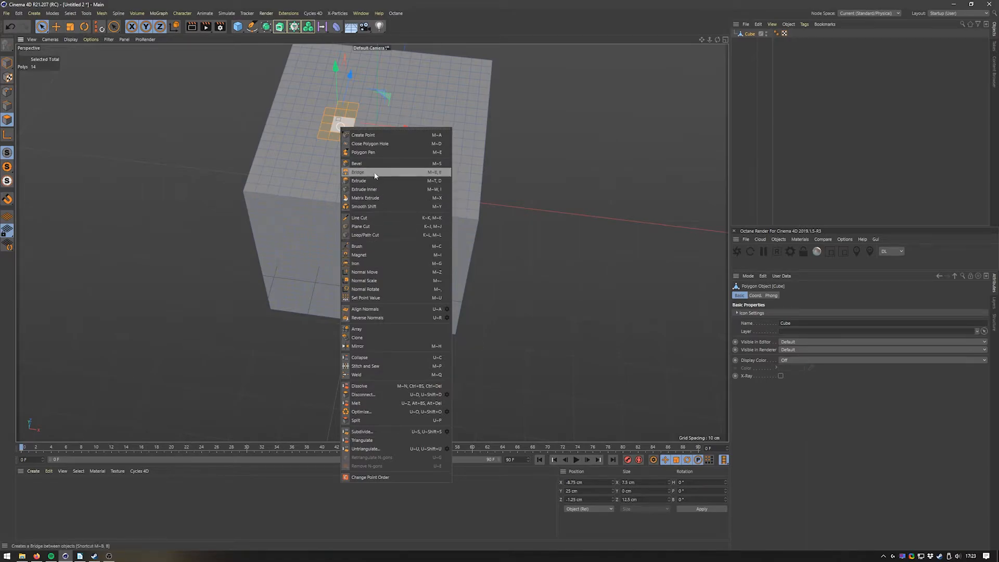
left_click(359, 180)
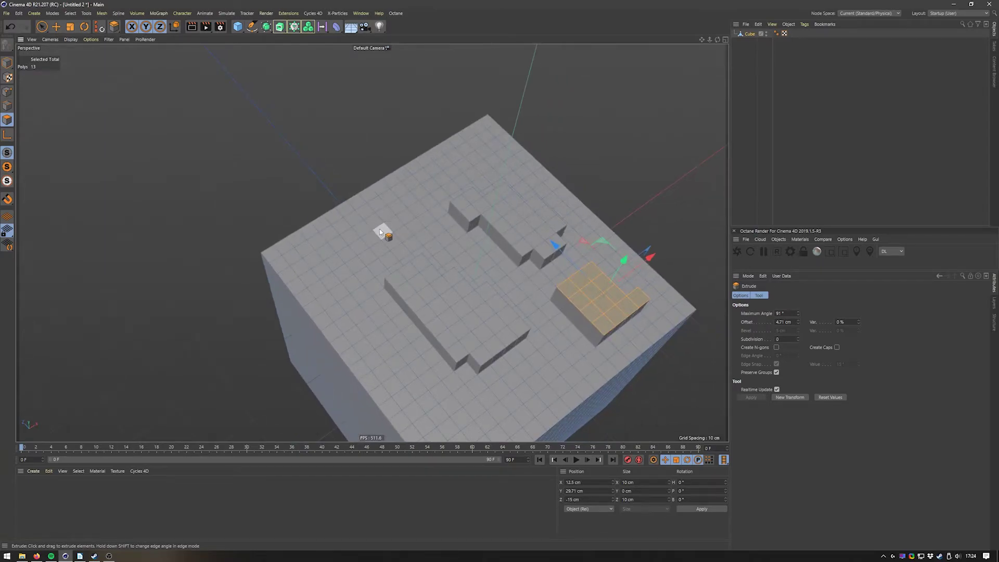
Return to Polygons mode and switch to Lasso Selection for picking faces to extrude.
left_click(42, 27)
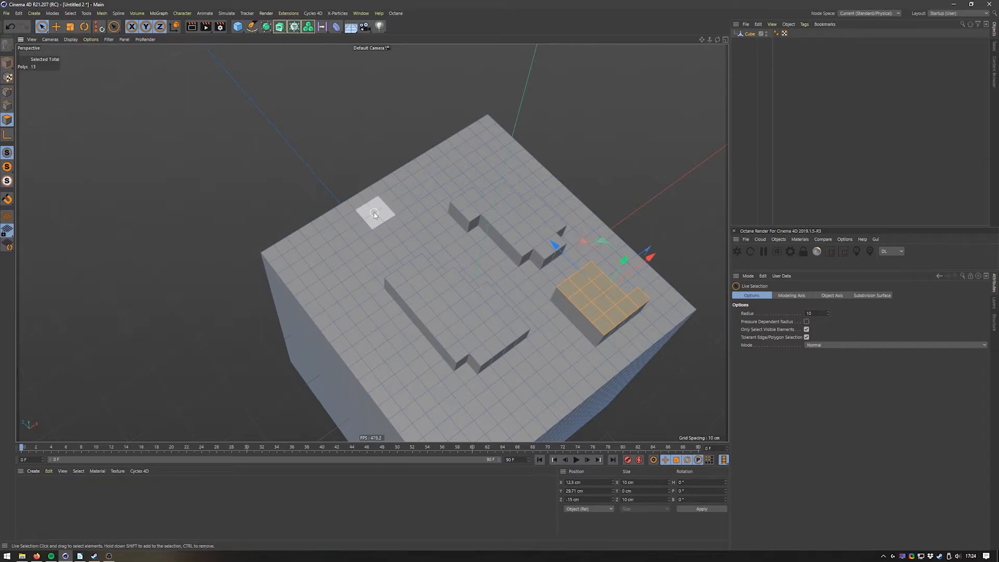
left_click(41, 26)
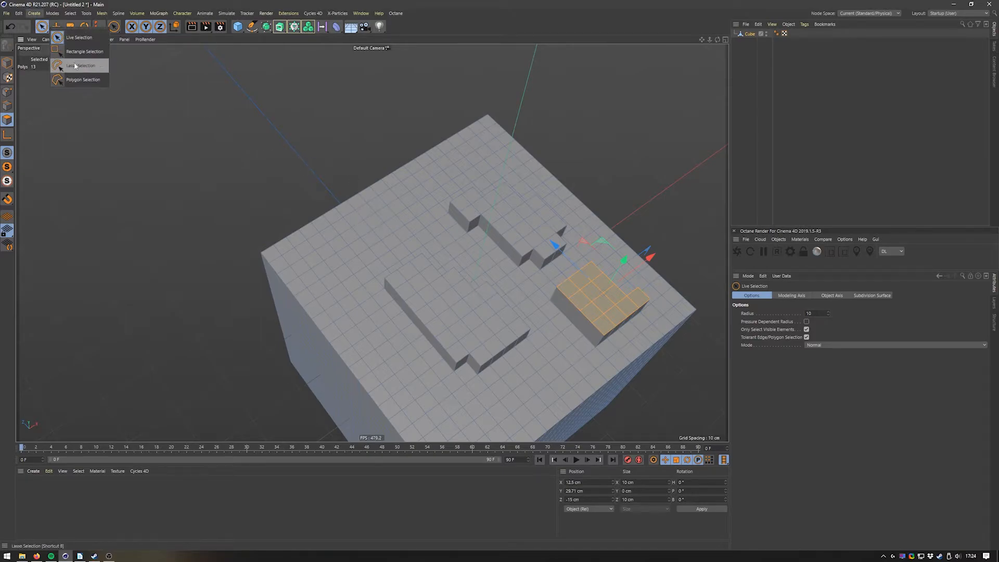
left_click(80, 65)
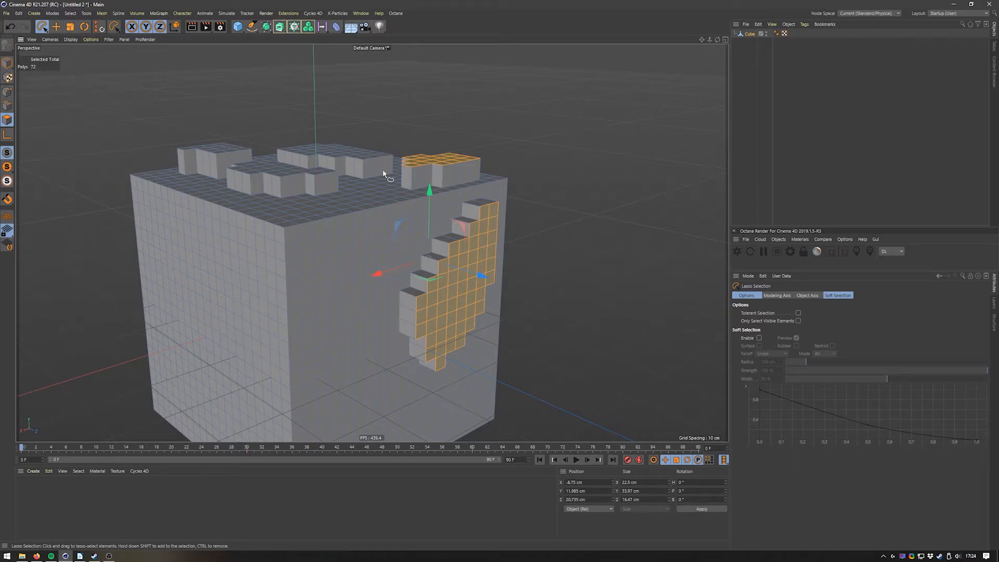
mouse_move(106, 79)
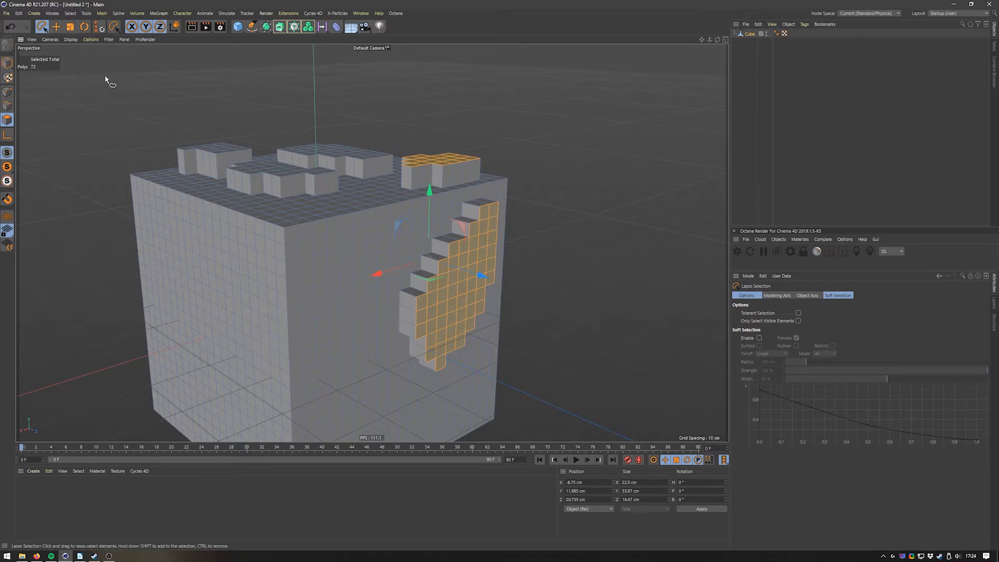
Switch to Points mode to edit individual points on the cube.
left_click(41, 26)
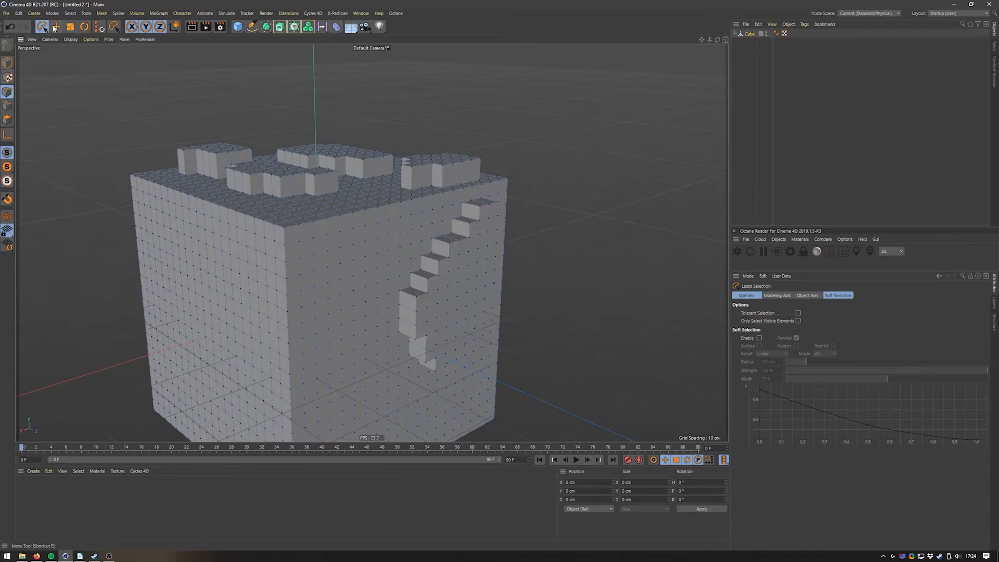
left_click(42, 26)
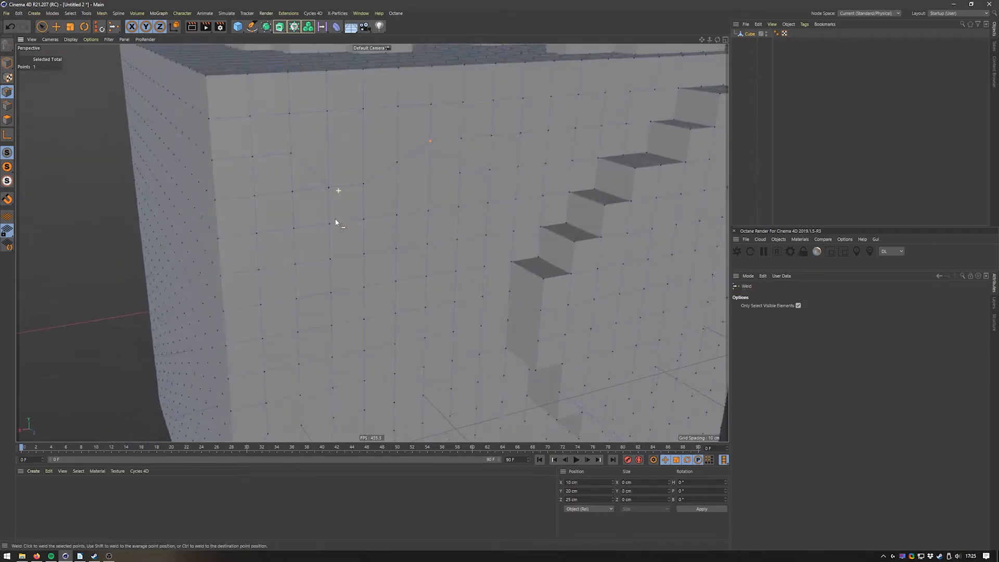
Weld the selected front-face point into a neighbouring point.
left_click_drag(337, 223, 330, 236)
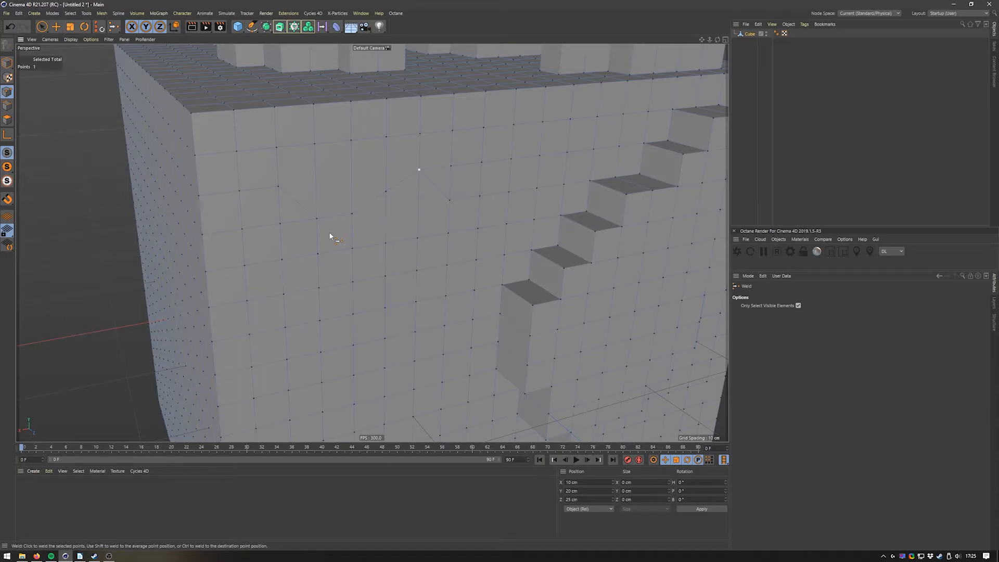
mouse_move(778, 251)
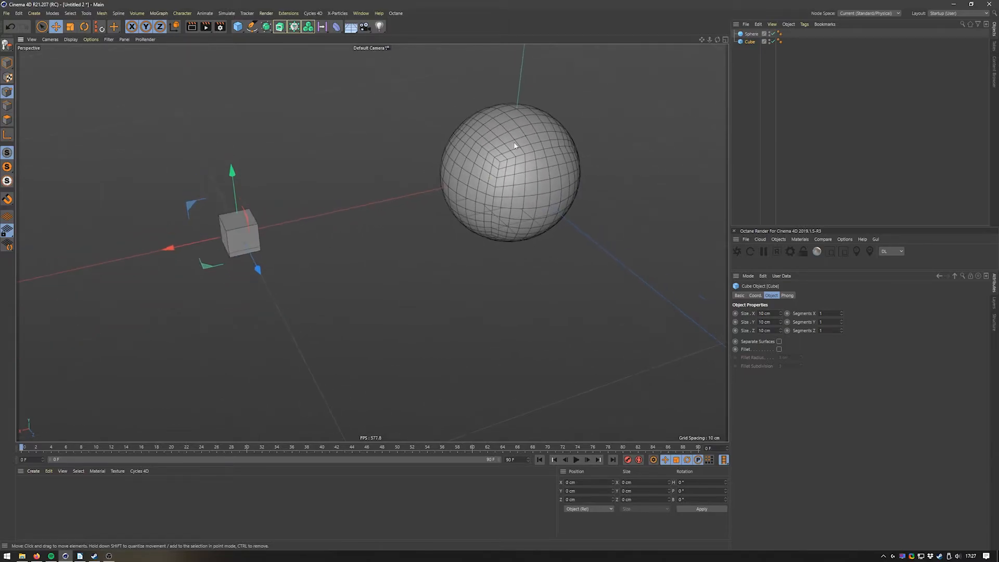
left_click(509, 146)
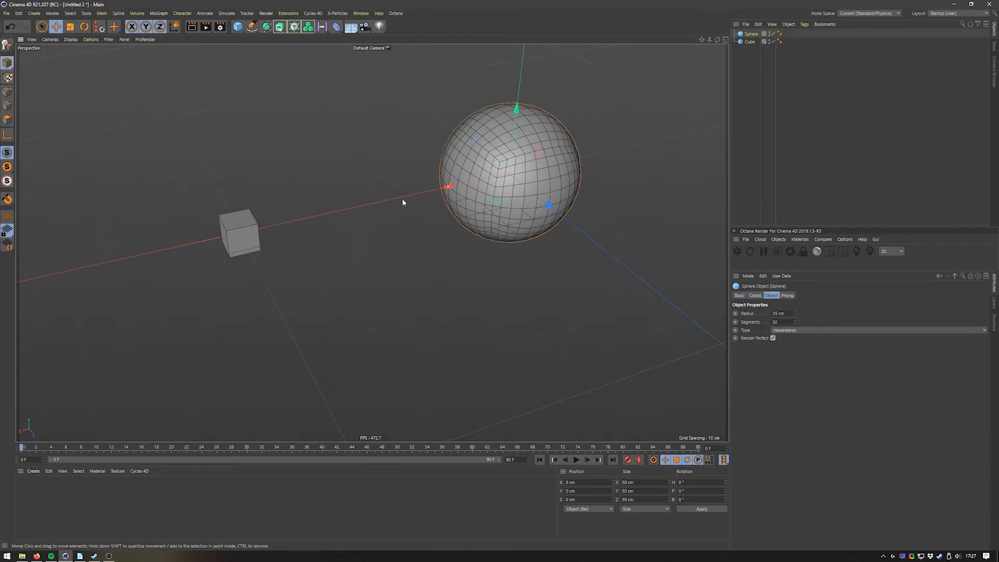
left_click(239, 232)
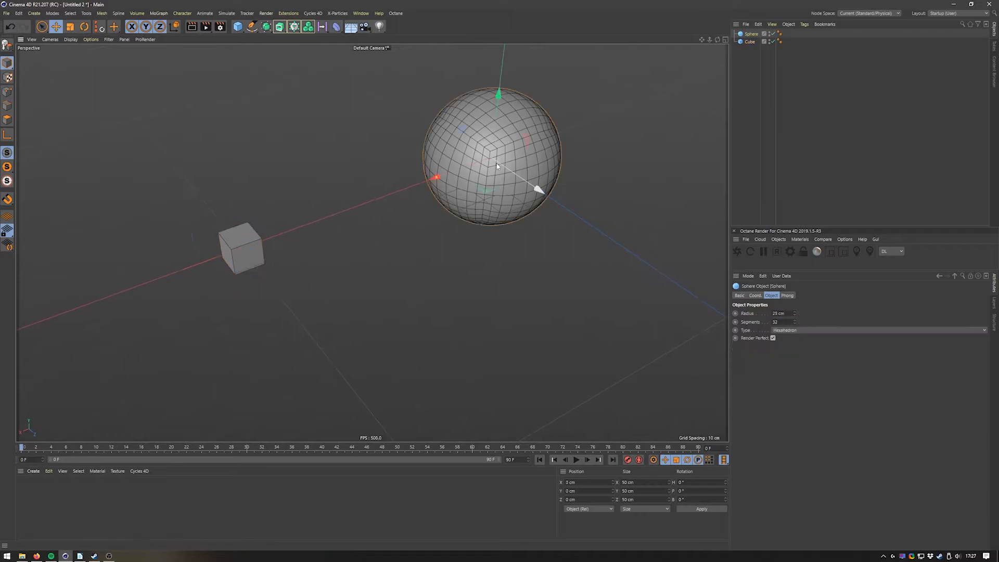
left_click(751, 33)
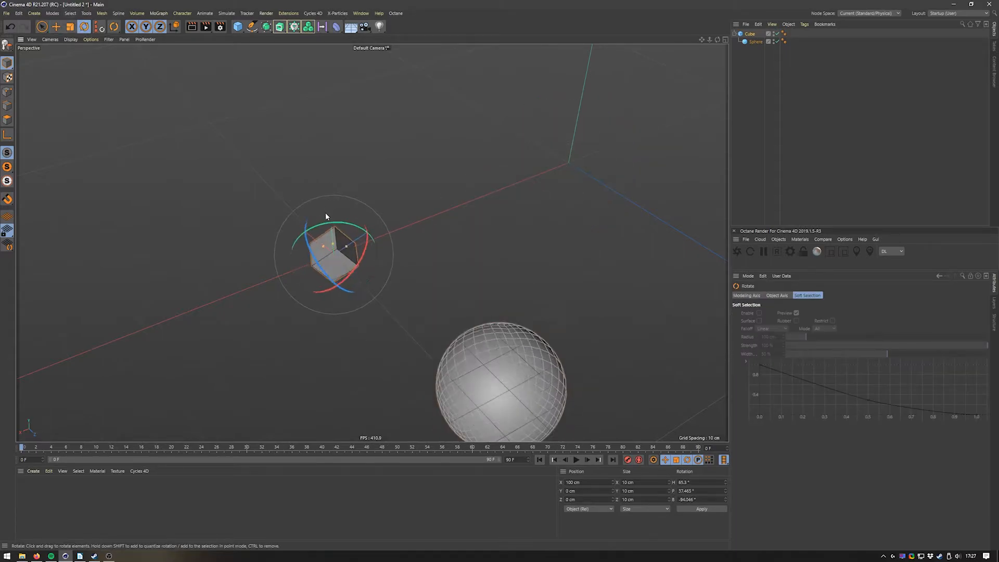
left_click(752, 42)
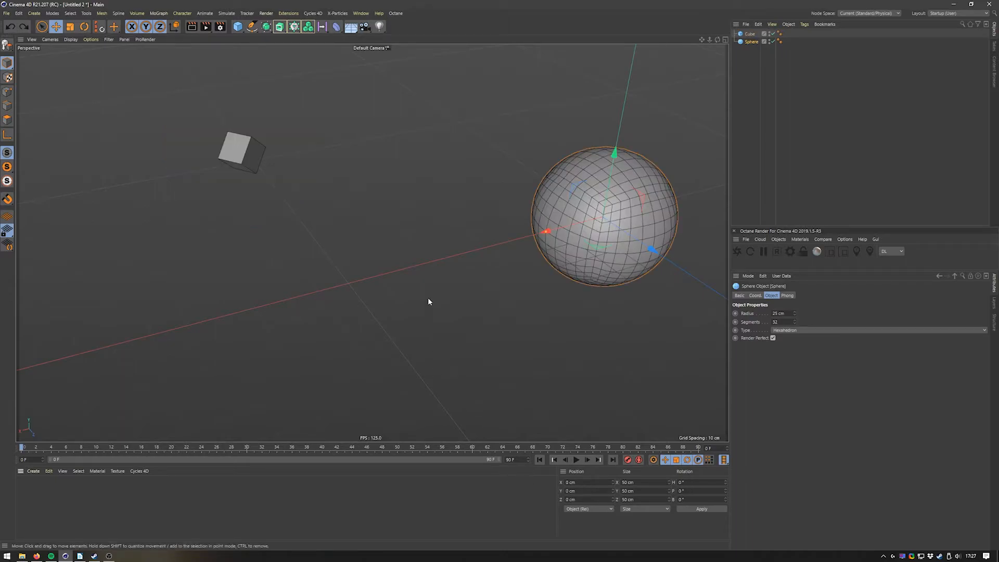
left_click(447, 279)
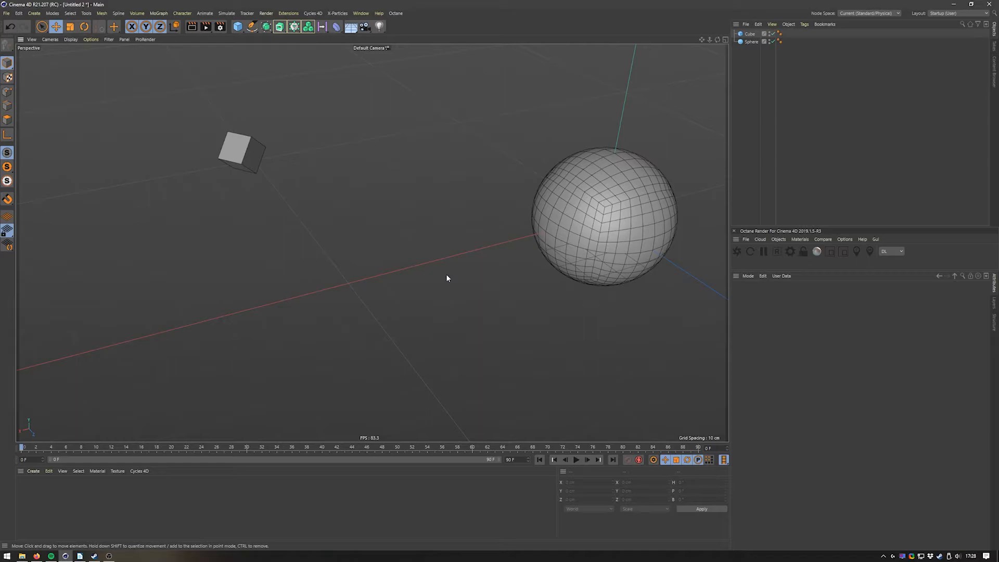
mouse_move(438, 220)
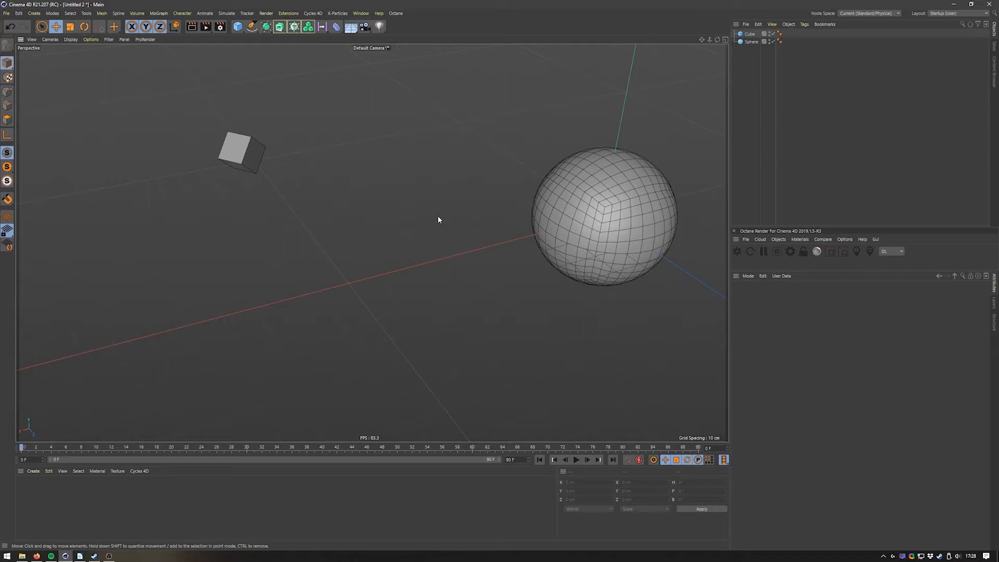
left_click(240, 153)
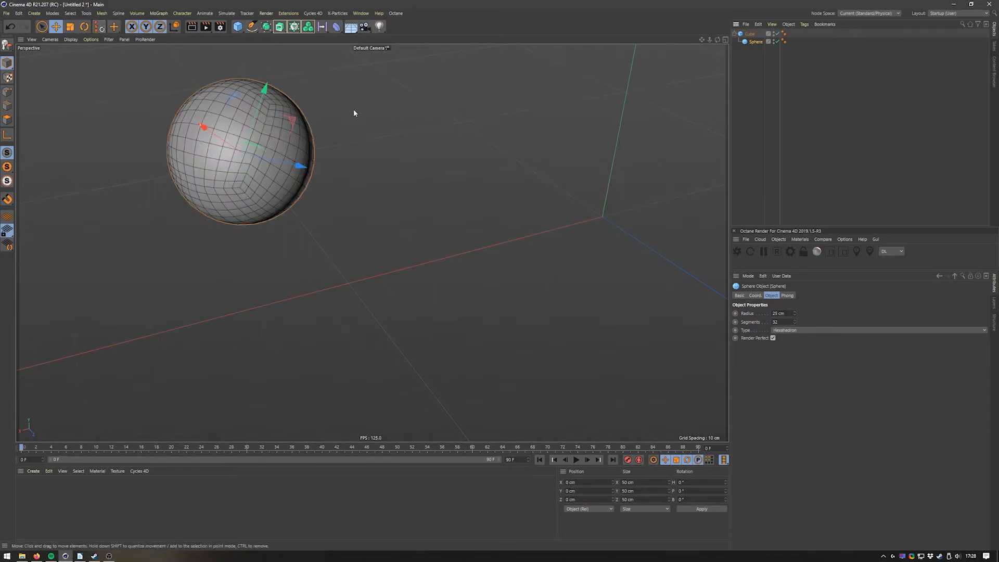
mouse_move(365, 131)
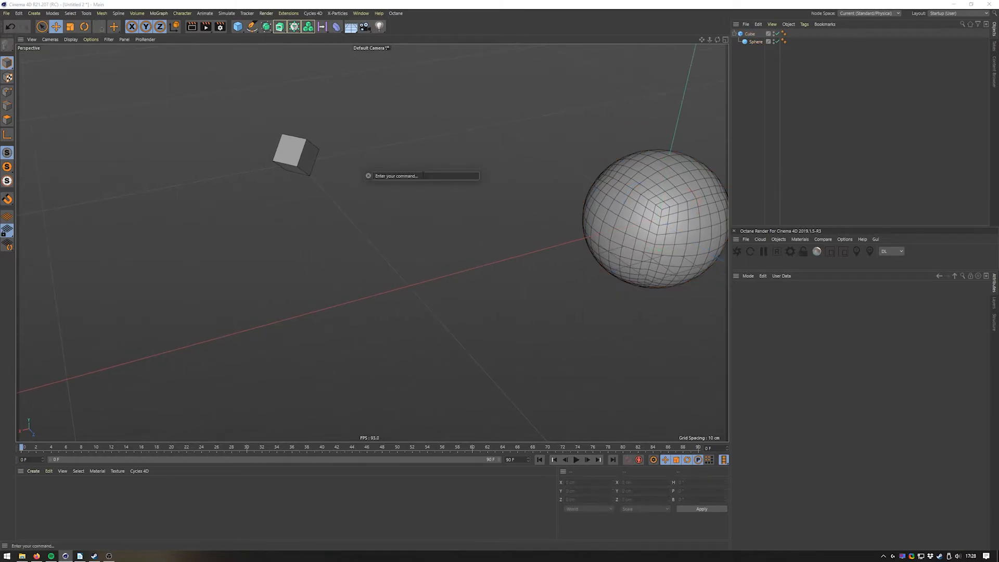
Run the PSR command on the sphere via Commander ('ps'), then reach the Window customization menu.
type("ps")
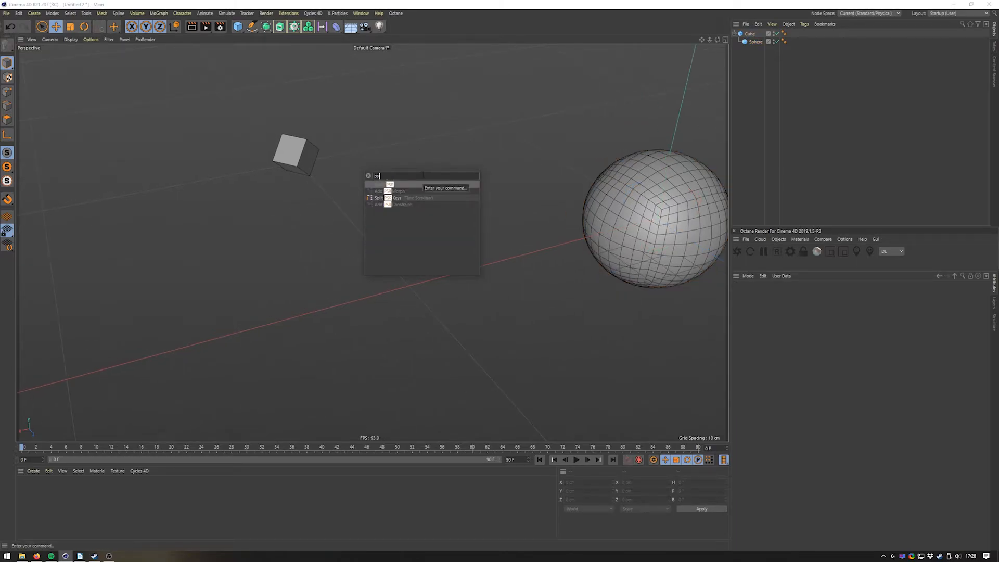
left_click(755, 41)
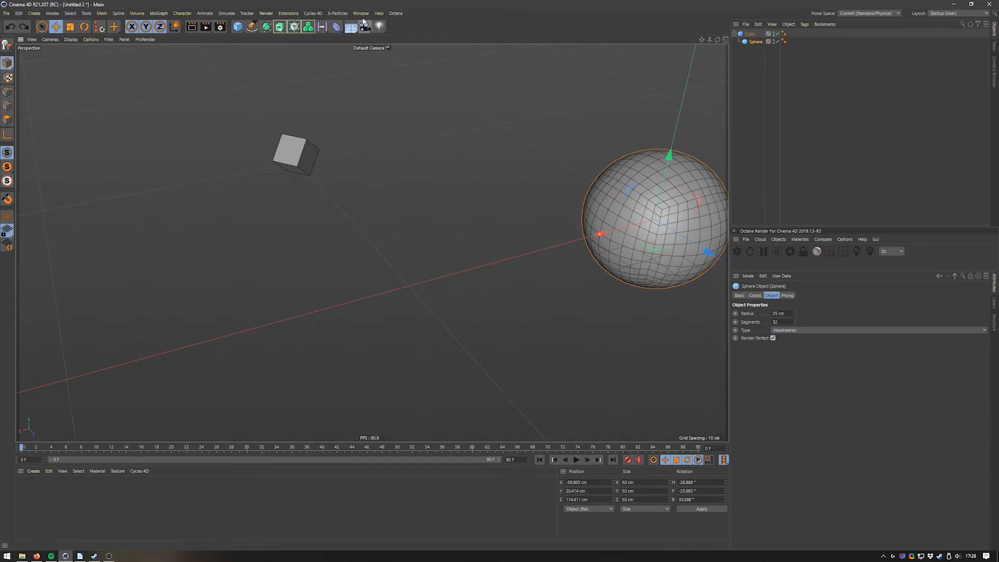
left_click(361, 13)
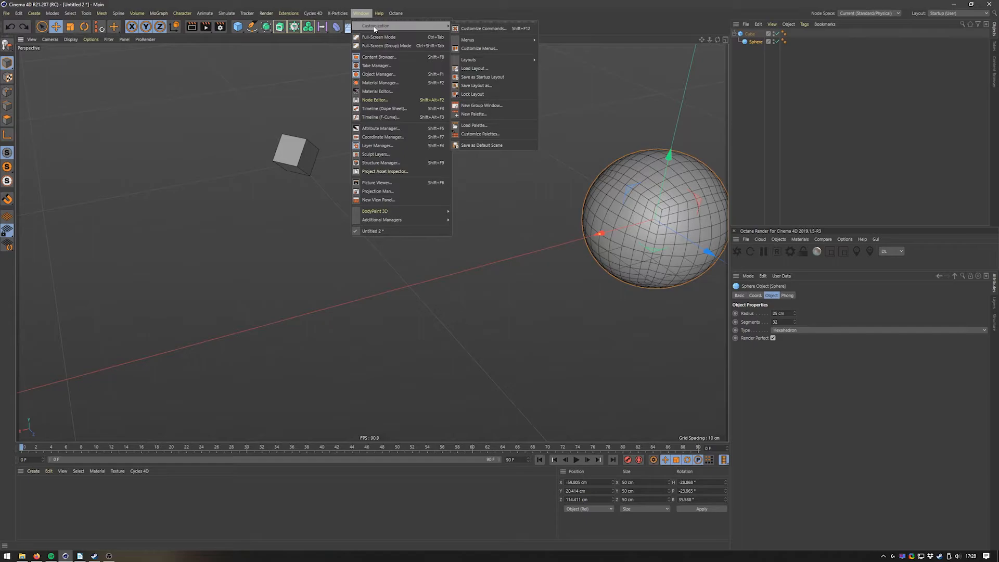
mouse_move(370, 28)
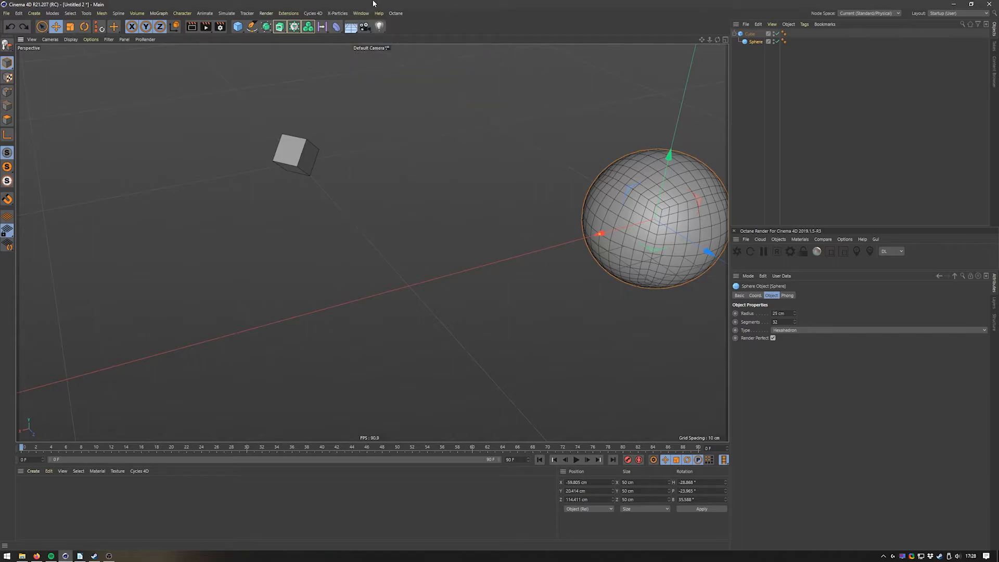
mouse_move(517, 9)
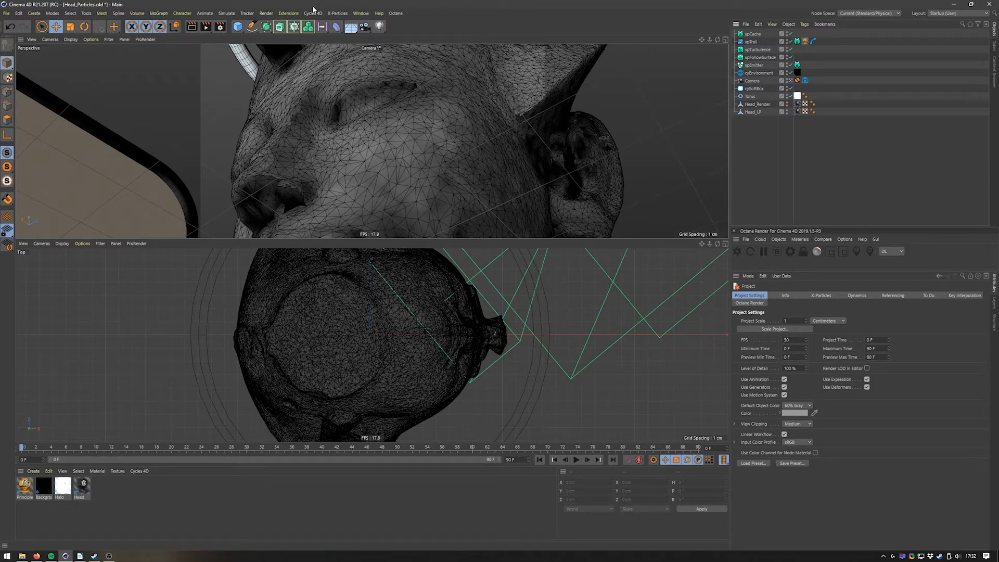
Browse the X-Particles menu, then enable palette editing in the Customize Commands window.
left_click(336, 13)
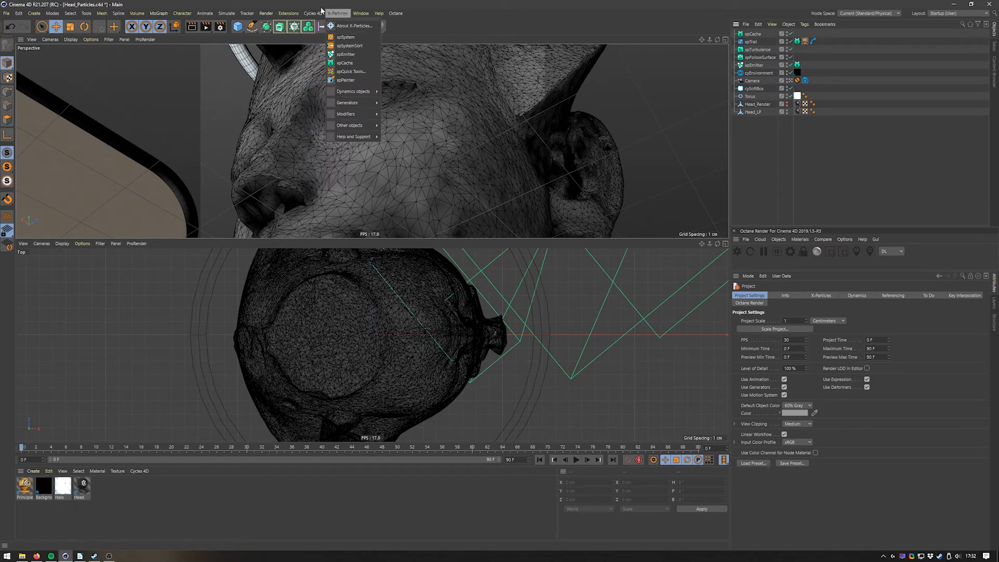
left_click(313, 12)
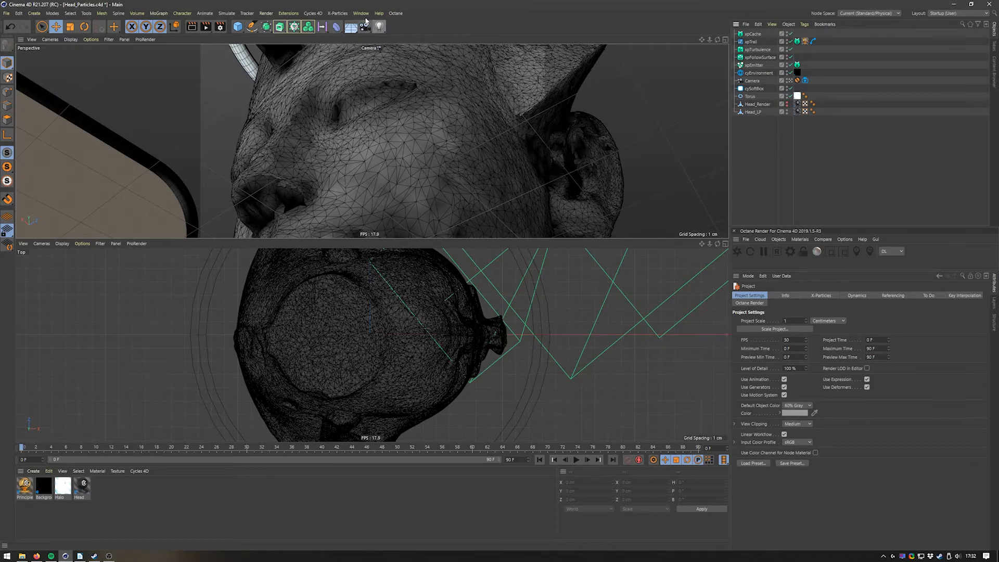
left_click(361, 13)
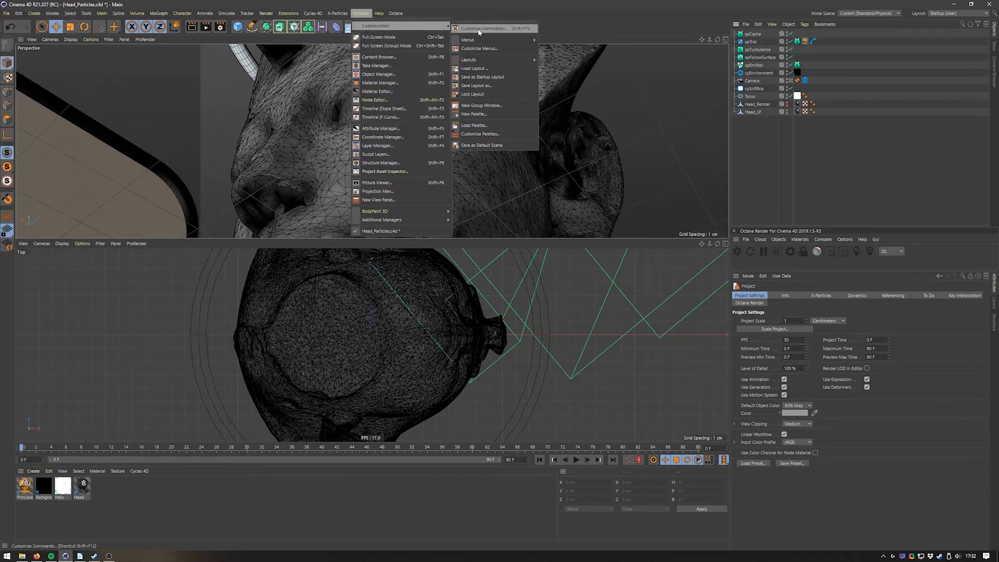
left_click(486, 28)
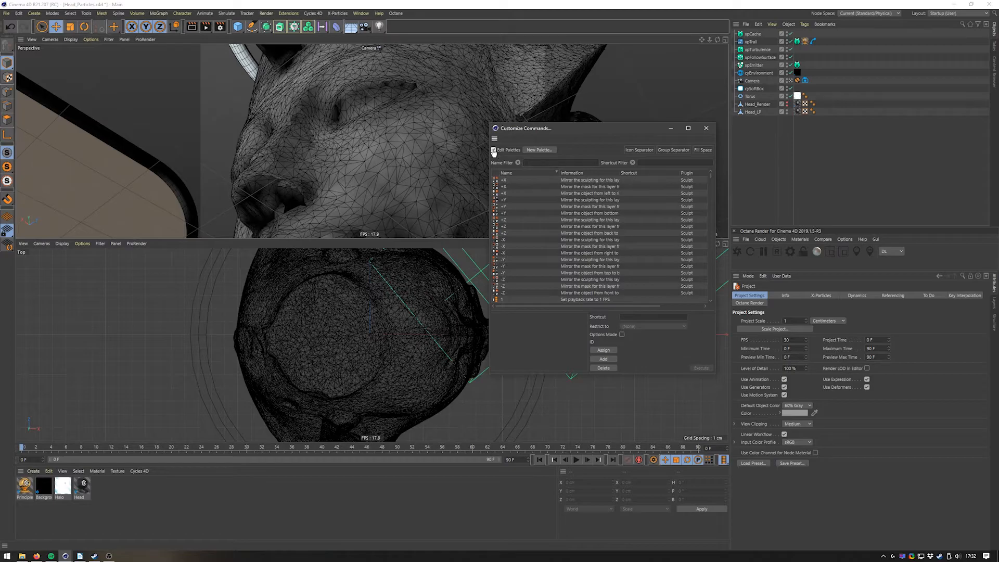
left_click(554, 162)
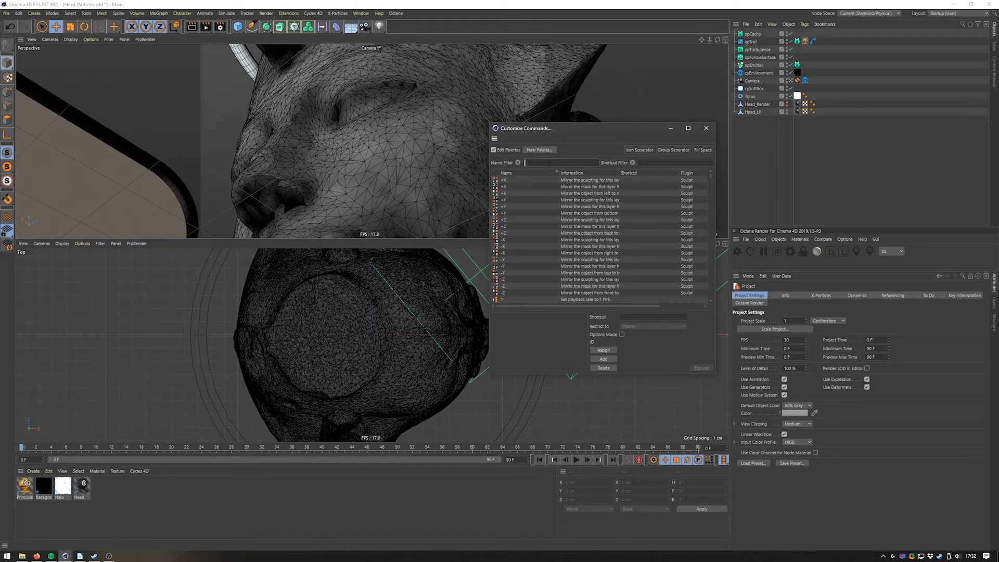
Search 'cycles', 'cyenvi' and 'camera', add the Cycles 4D Ring Light command to the palette, and close the window.
type("cycles")
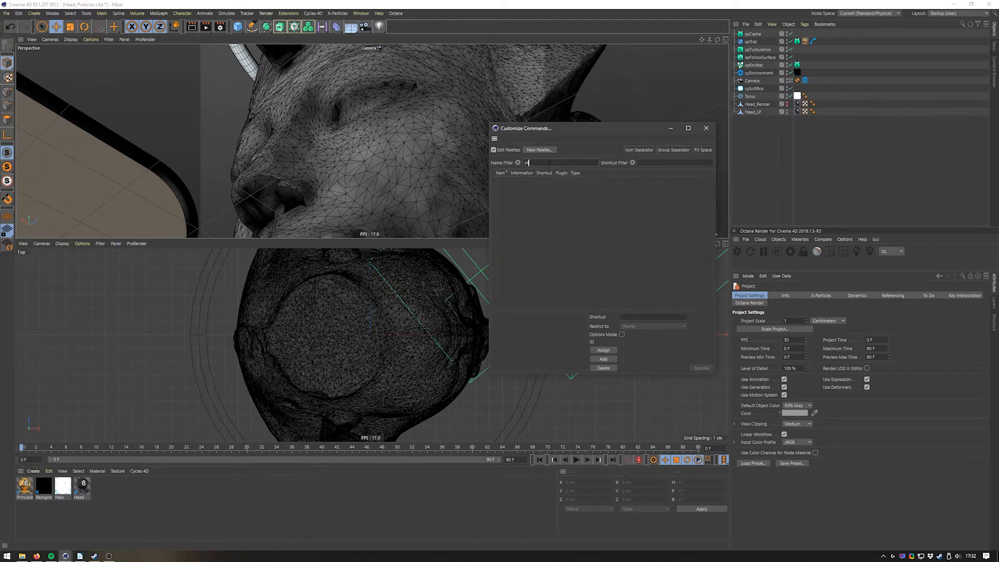
left_click(313, 12)
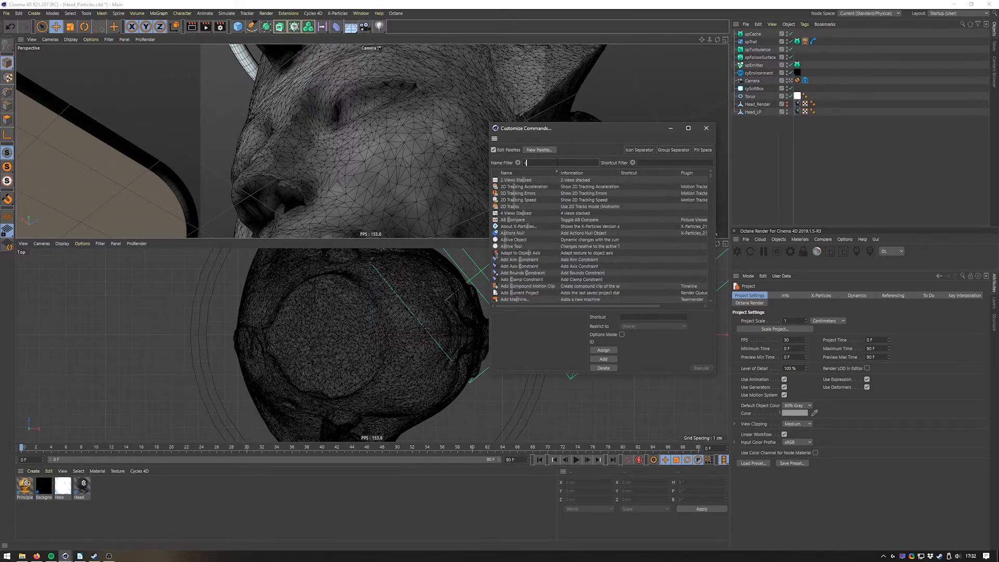
type("cyenvi")
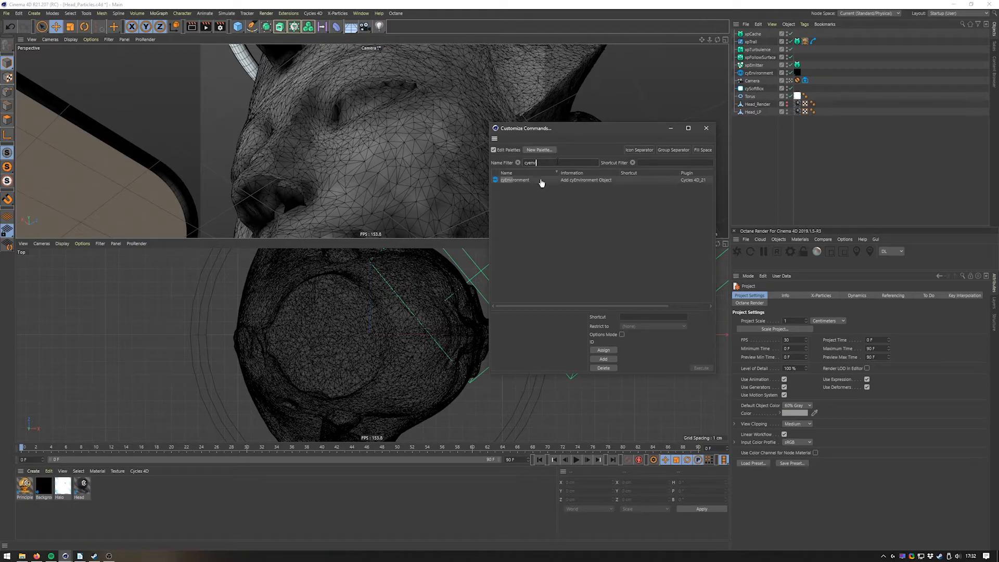
left_click(313, 13)
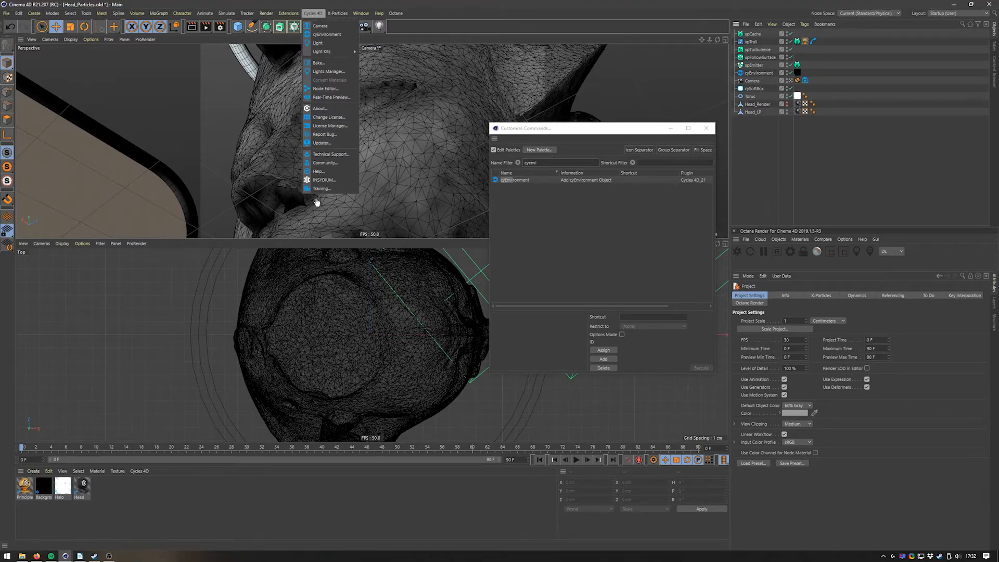
mouse_move(324, 87)
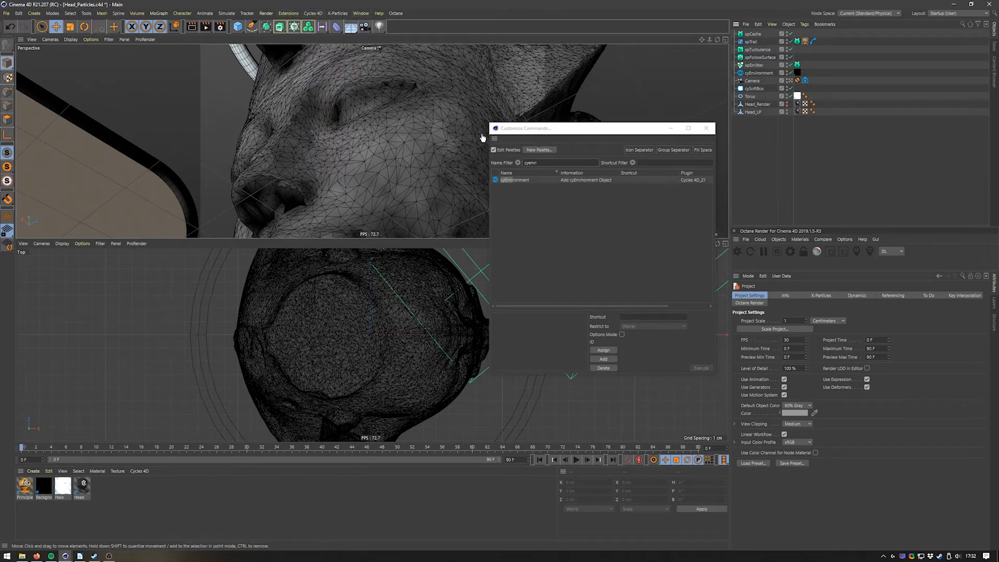
type("camera")
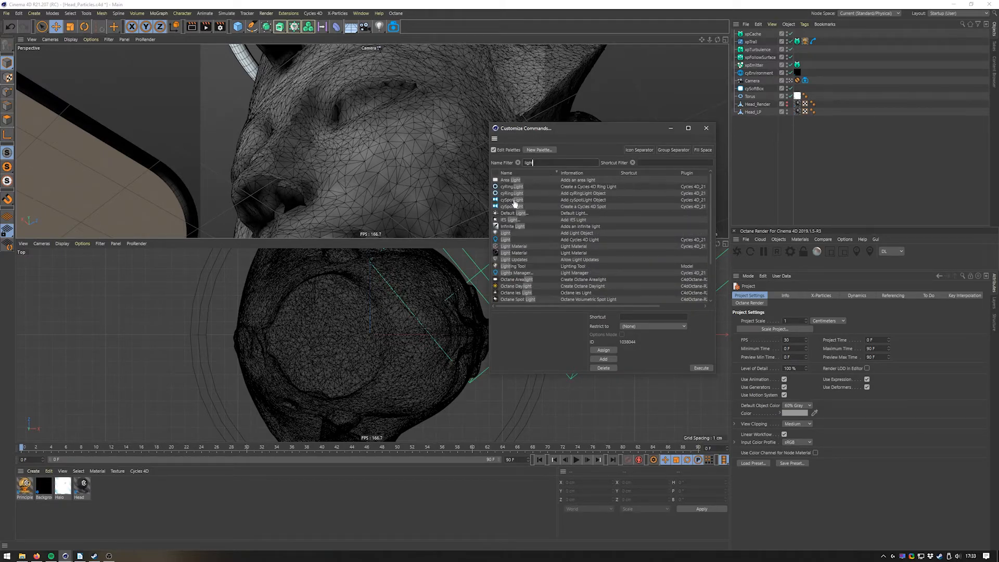
left_click(513, 200)
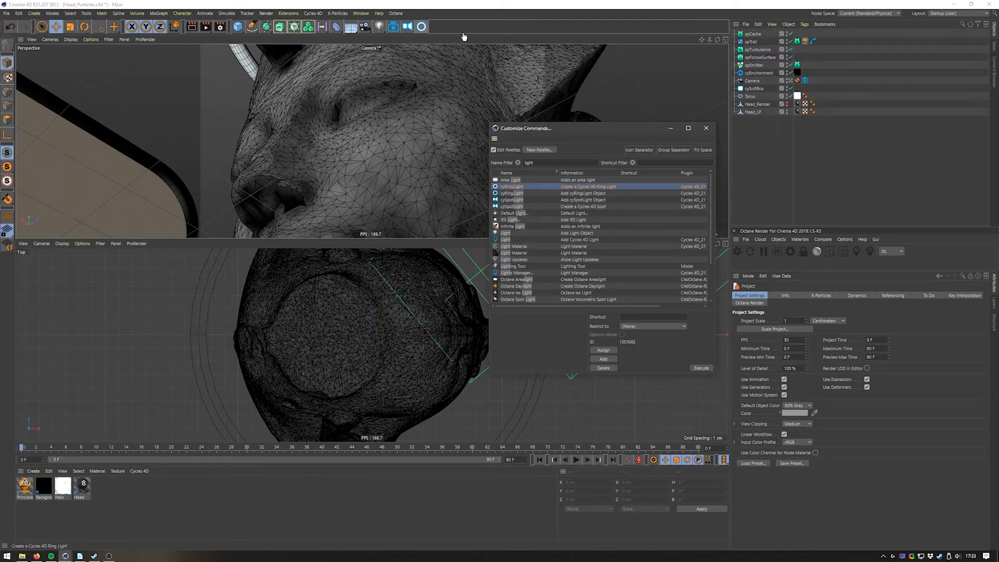
mouse_move(560, 226)
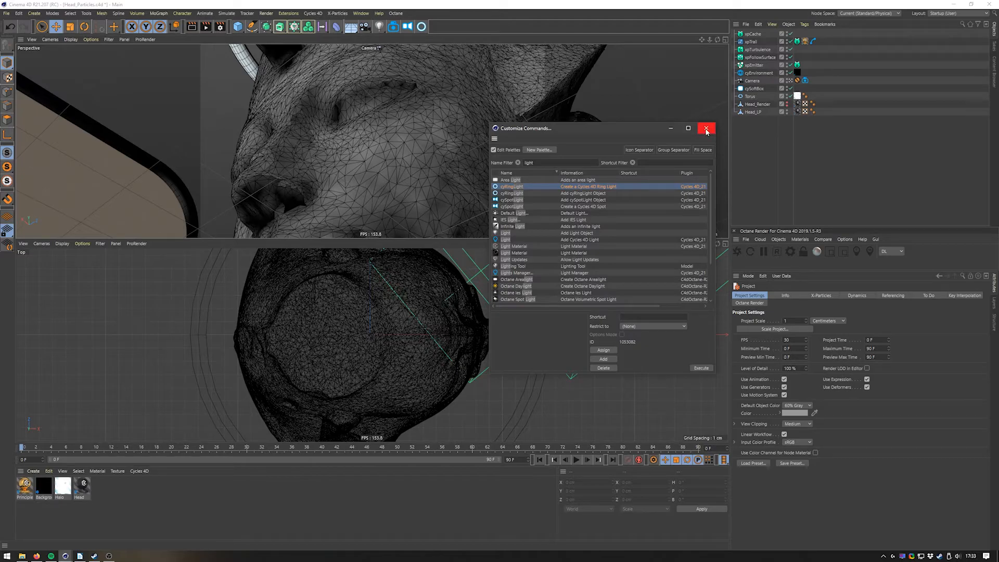
mouse_move(701, 153)
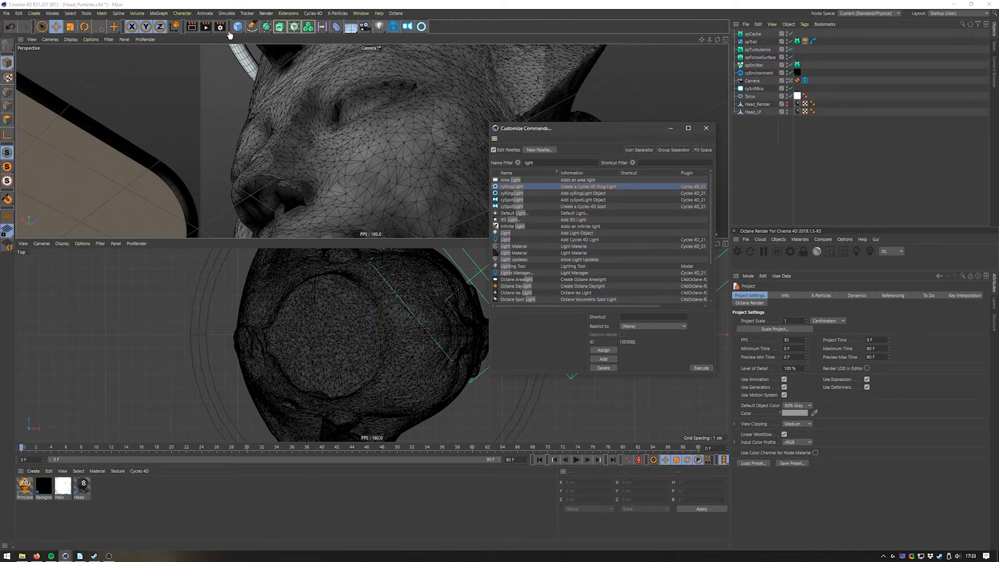
left_click(393, 27)
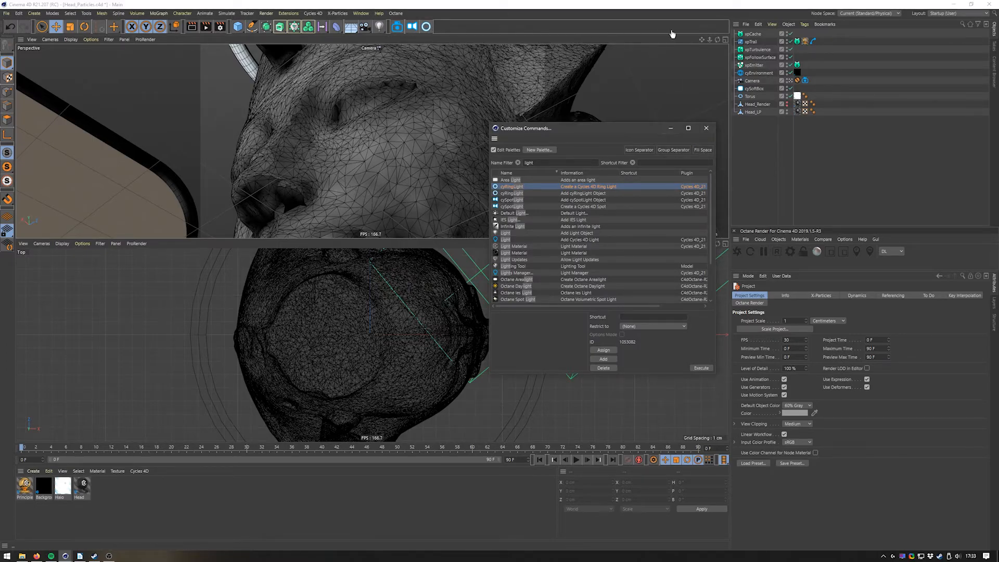
mouse_move(680, 91)
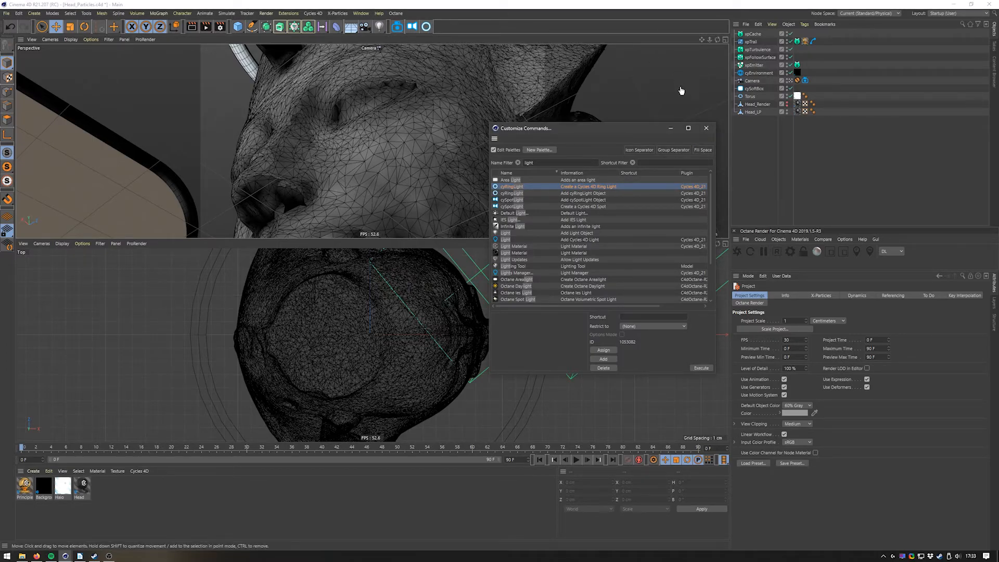
mouse_move(705, 128)
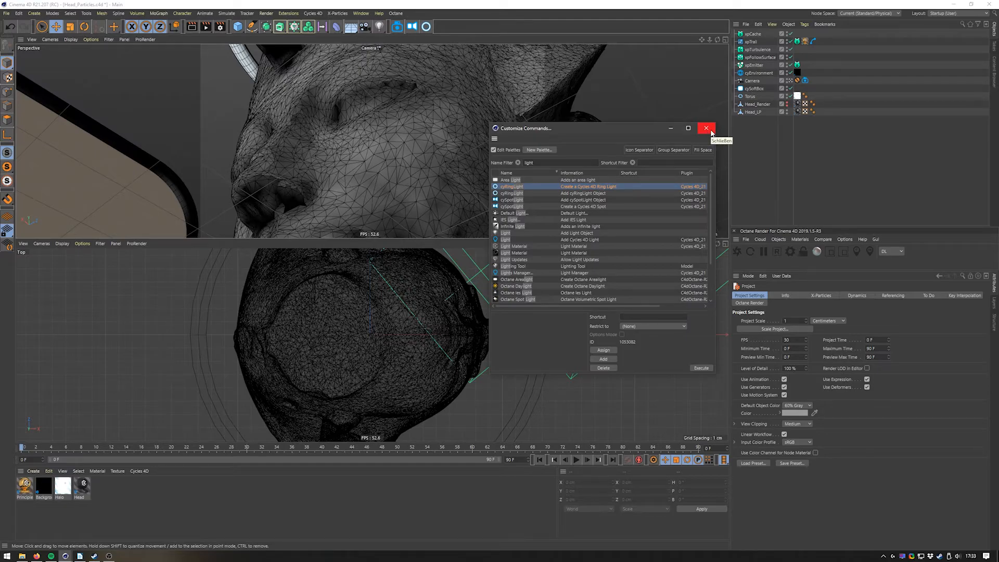
left_click(705, 128)
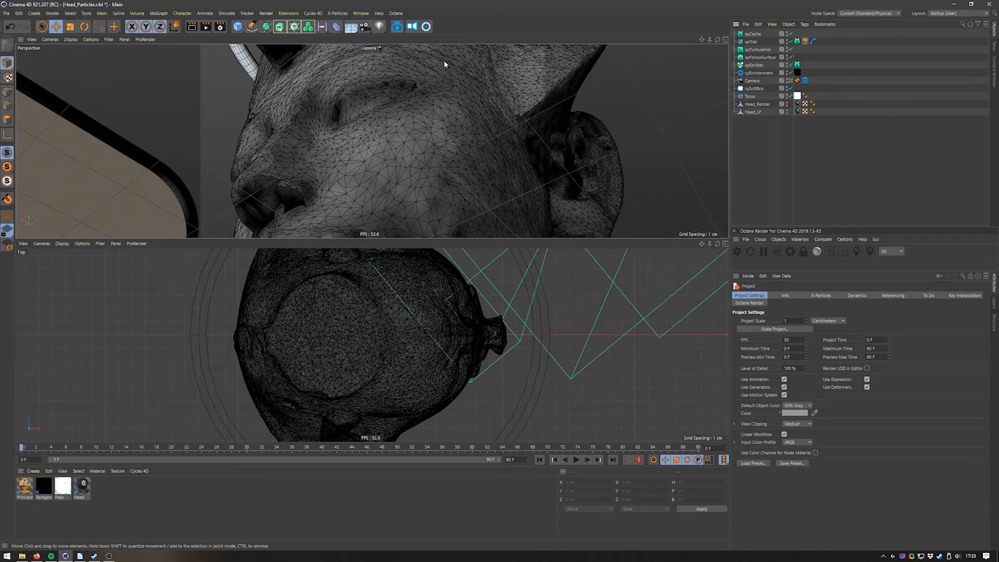
mouse_move(707, 28)
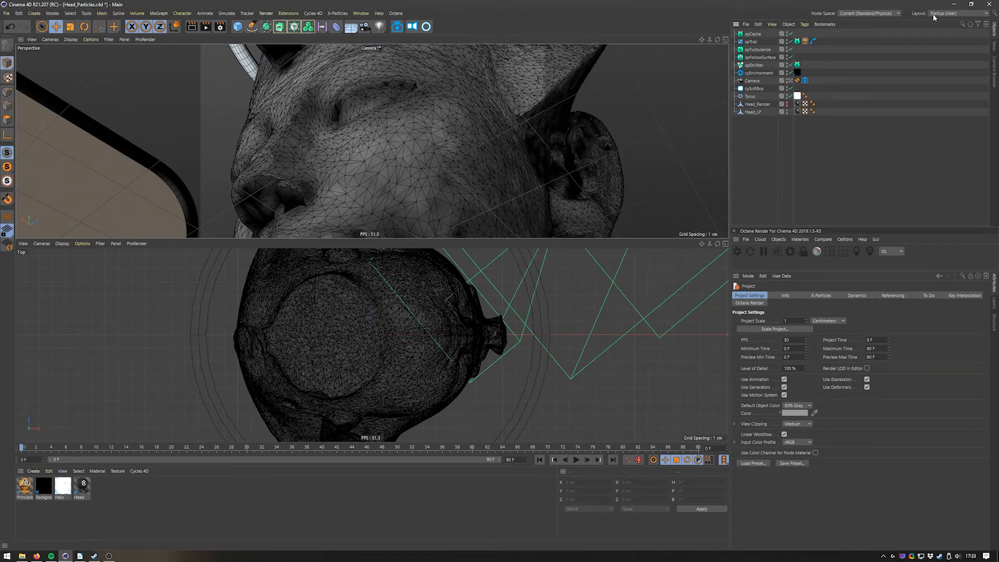
Save the customized interface as a new layout named 'Tutorial'.
left_click(948, 12)
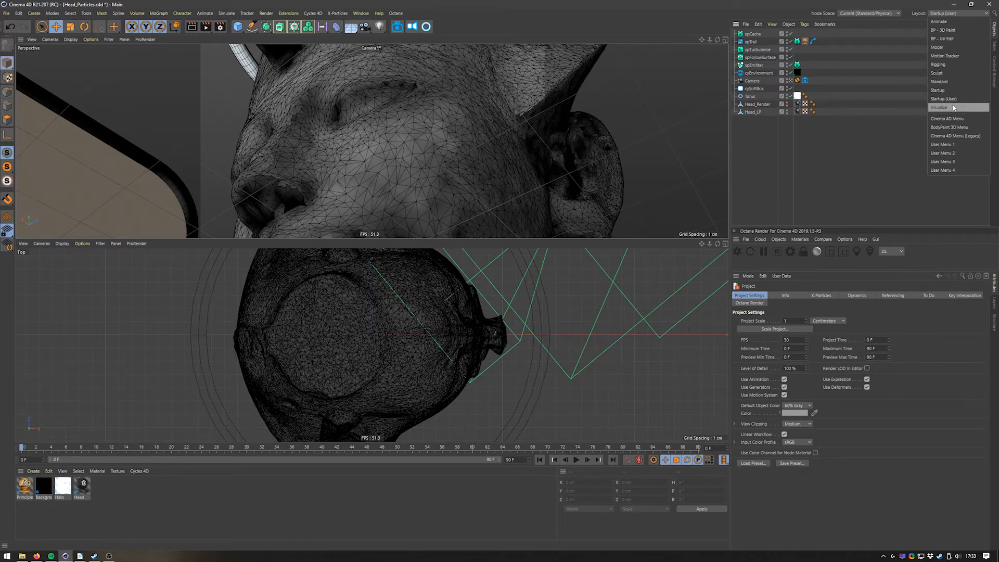
mouse_move(942, 81)
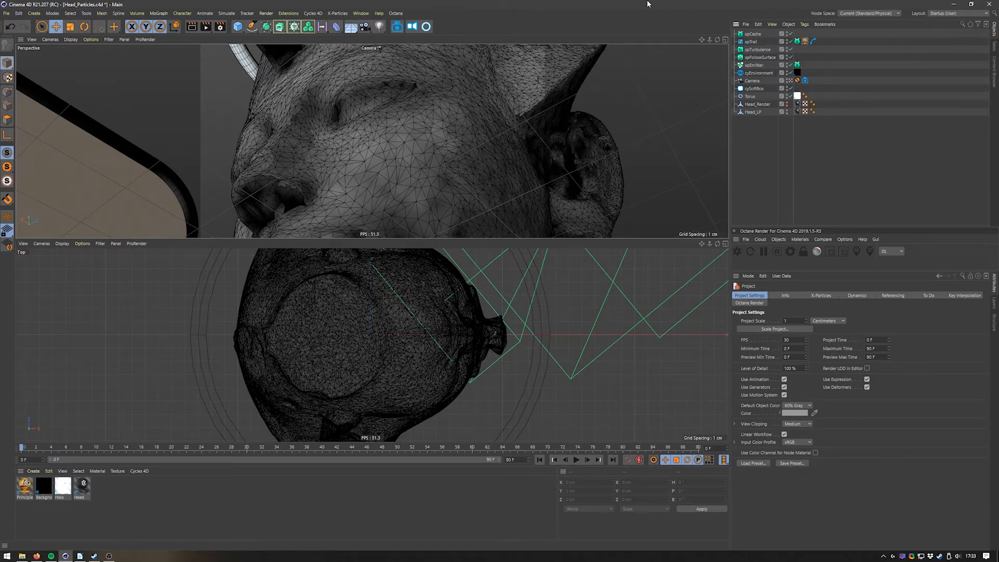
left_click(361, 12)
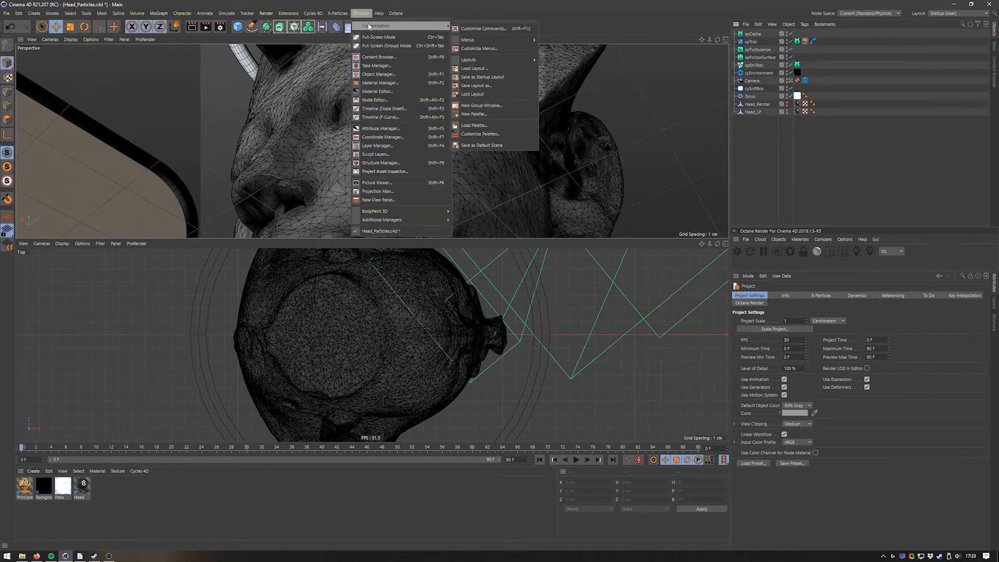
left_click(477, 85)
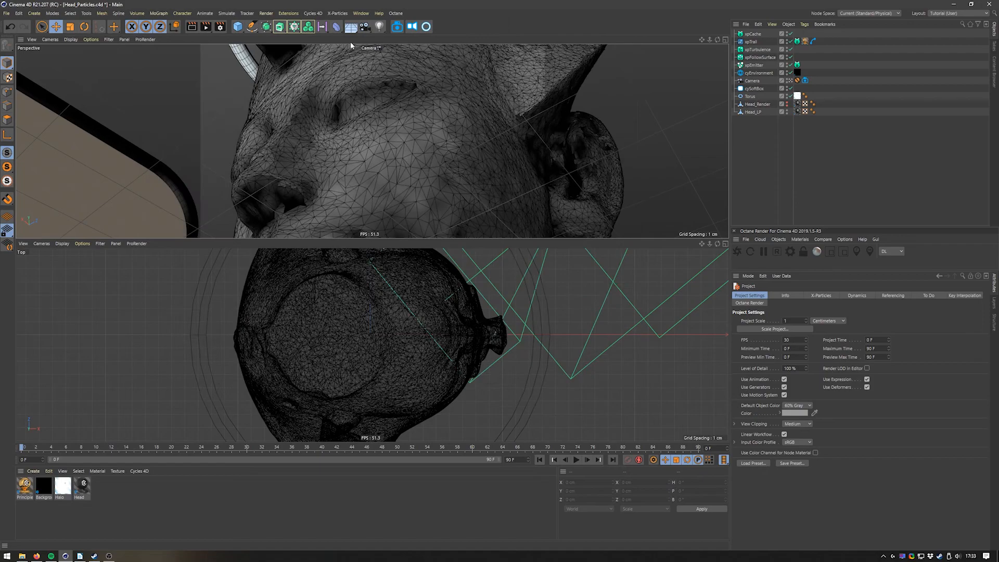
Switch to the Visualize layout, back to Tutorial, then to the Startup layout.
left_click(952, 13)
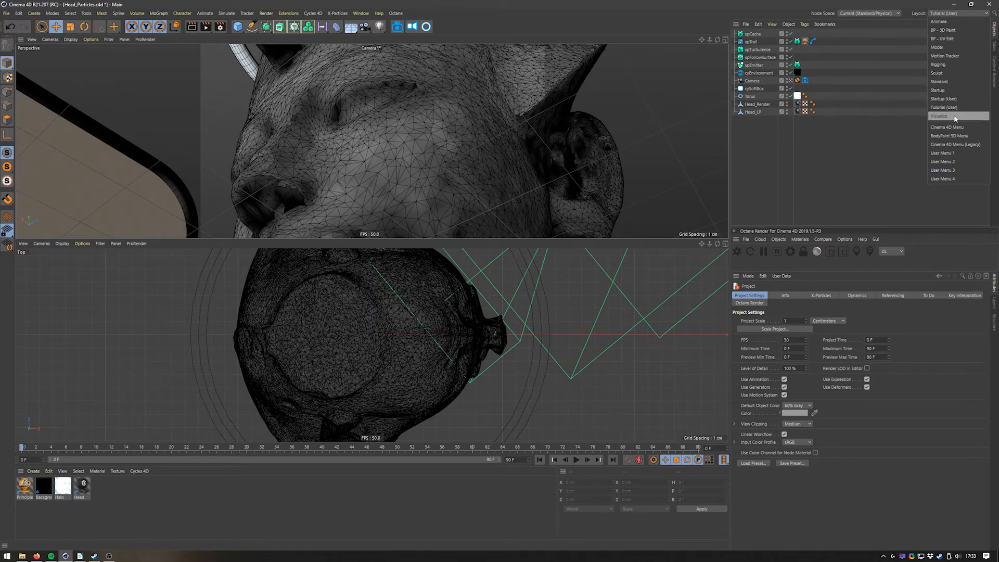
left_click(939, 115)
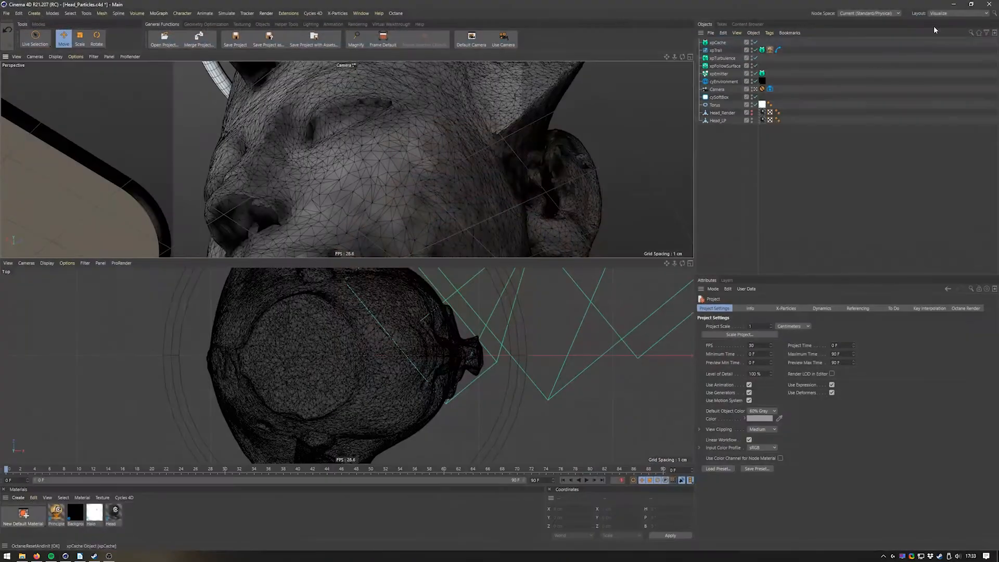
left_click(955, 13)
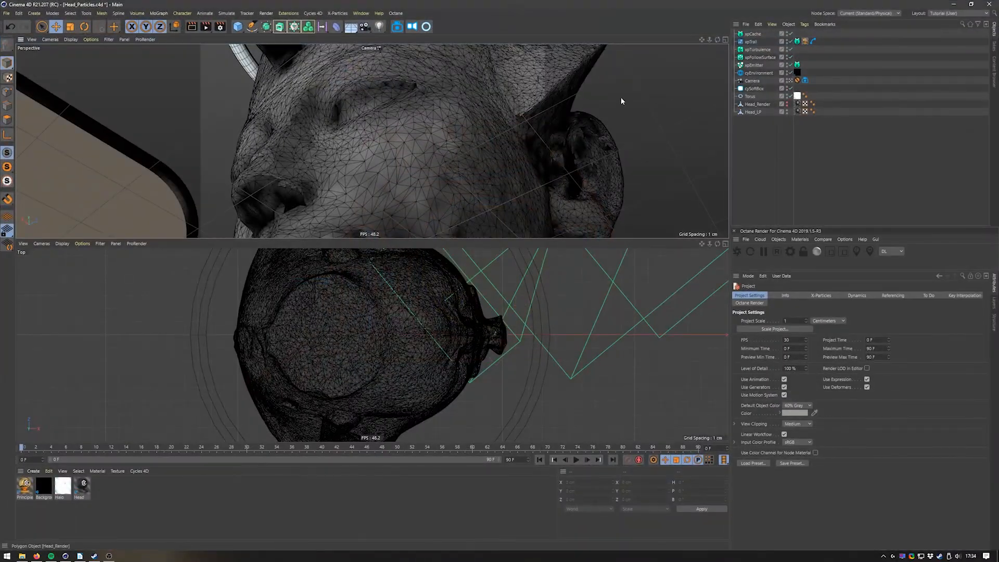
left_click(955, 13)
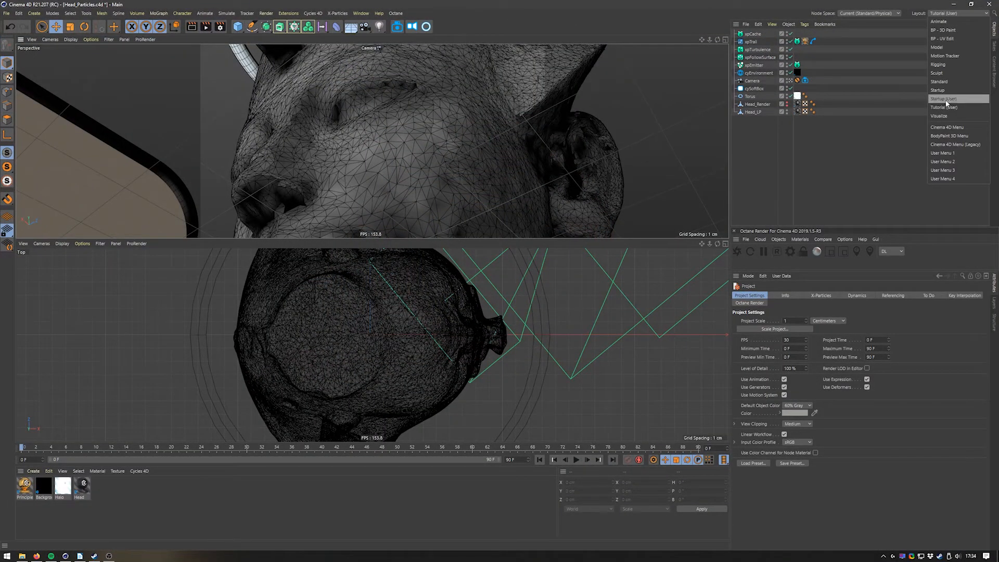
left_click(943, 99)
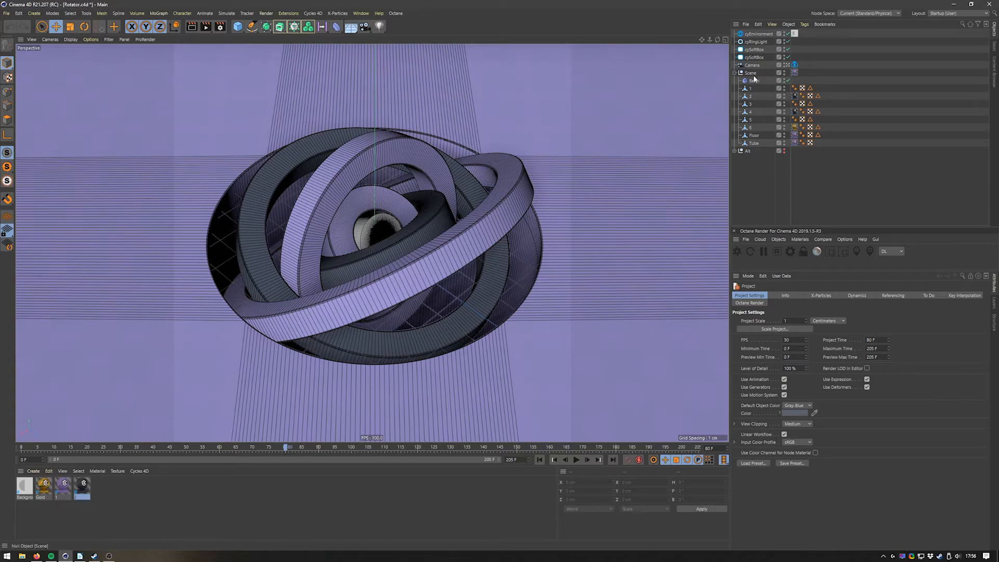
Select the Bevel deformer in the Rotator scene's Object Manager.
left_click(755, 80)
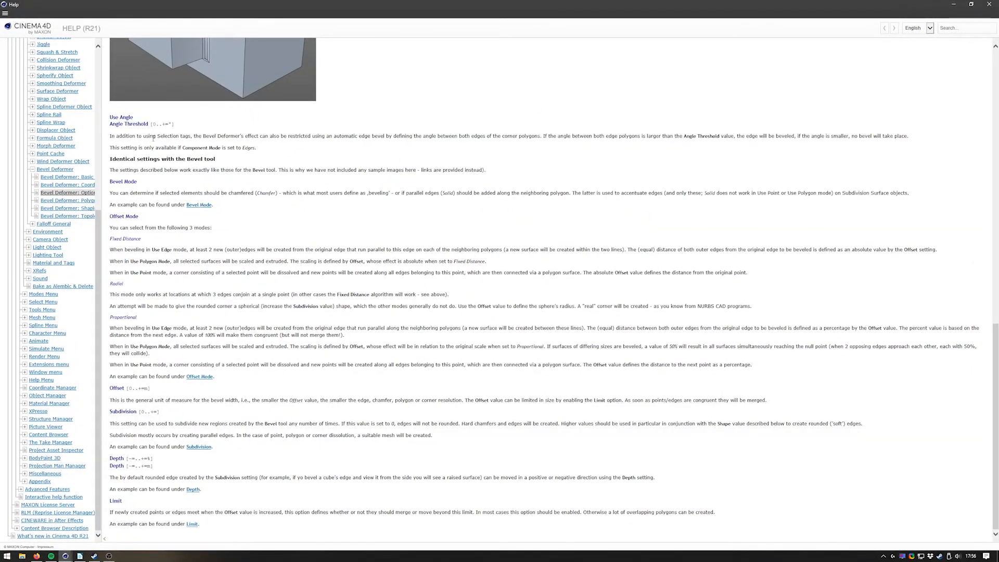
Read through the Bevel deformer's Option help page toward the Bevel Tool link.
left_click_drag(109, 116, 221, 205)
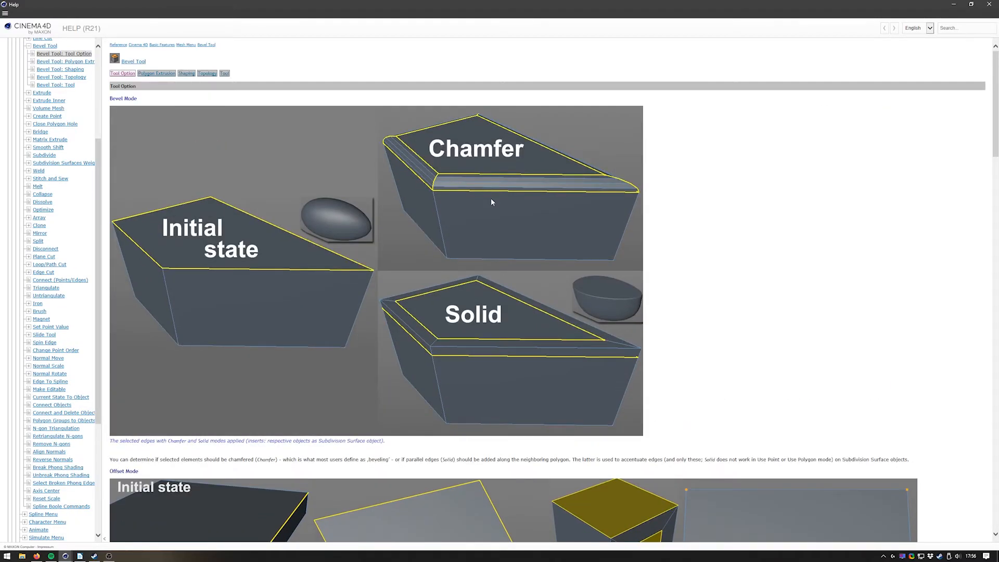
scroll("down", 3)
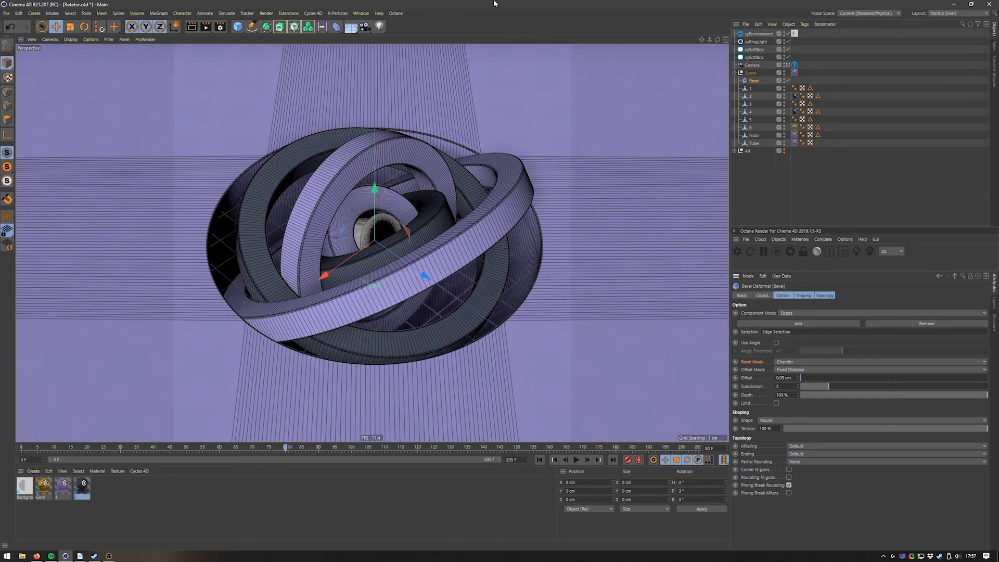
mouse_move(290, 27)
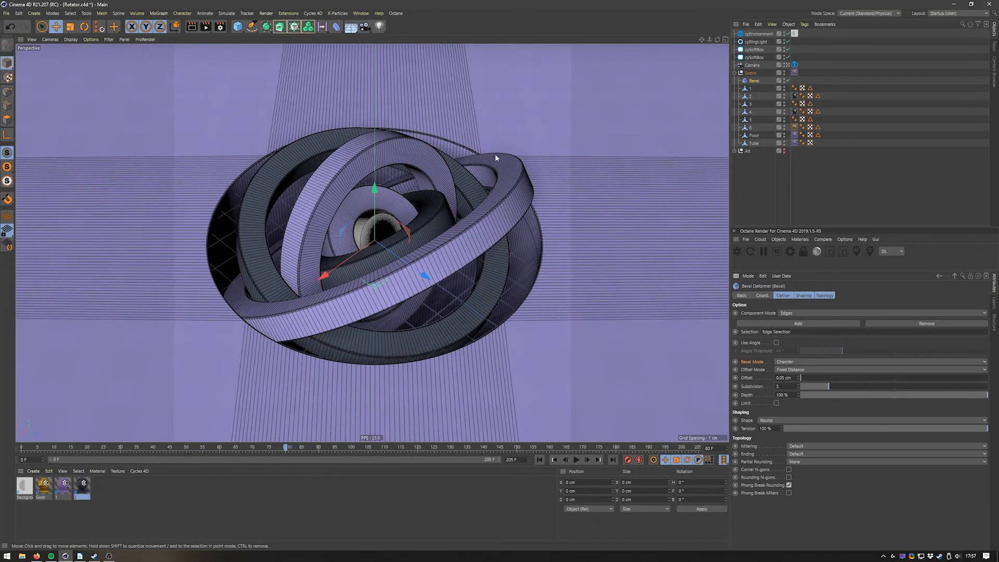
Show Help for the Camera object from its Object Manager context menu.
right_click(752, 64)
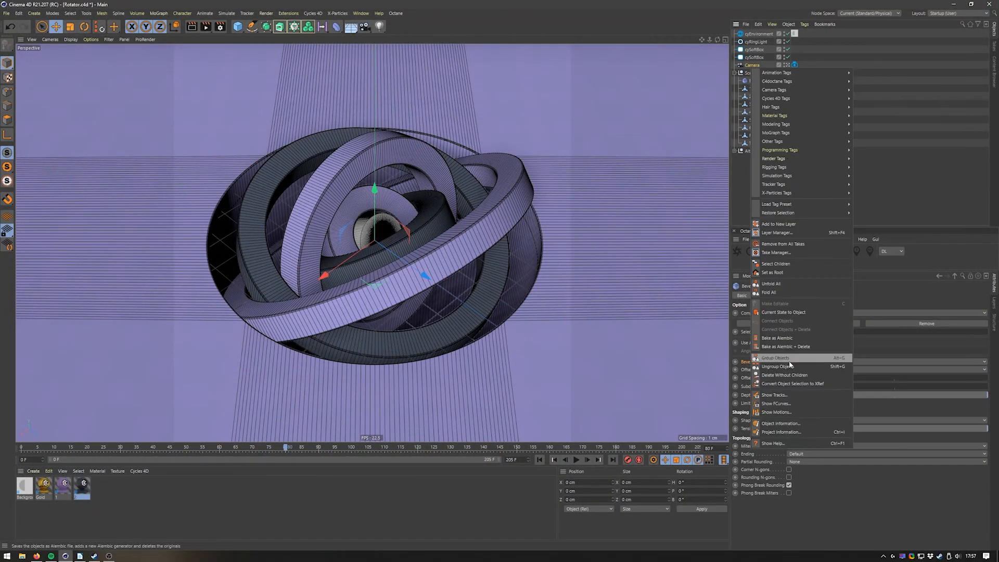
left_click(772, 443)
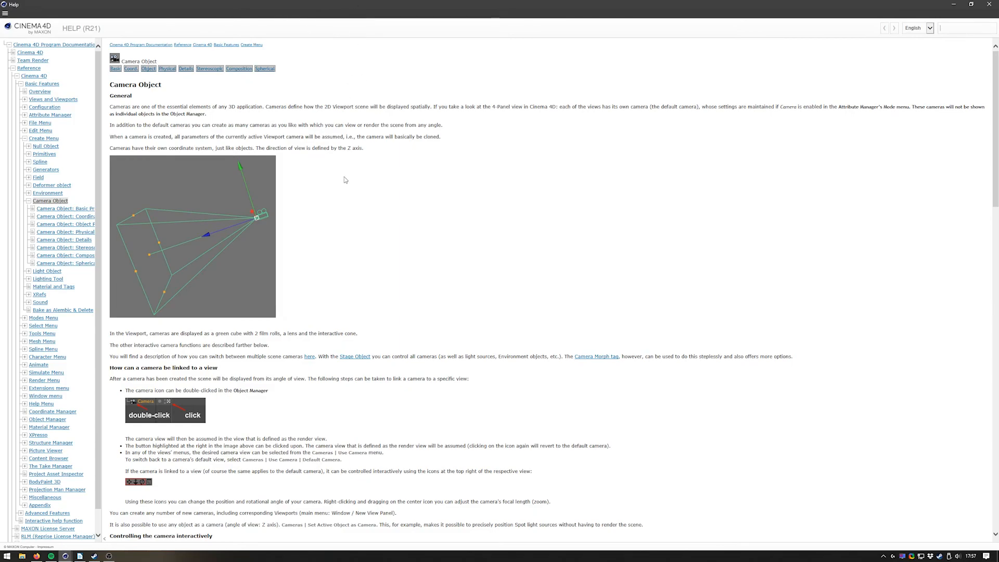
scroll("down", 3)
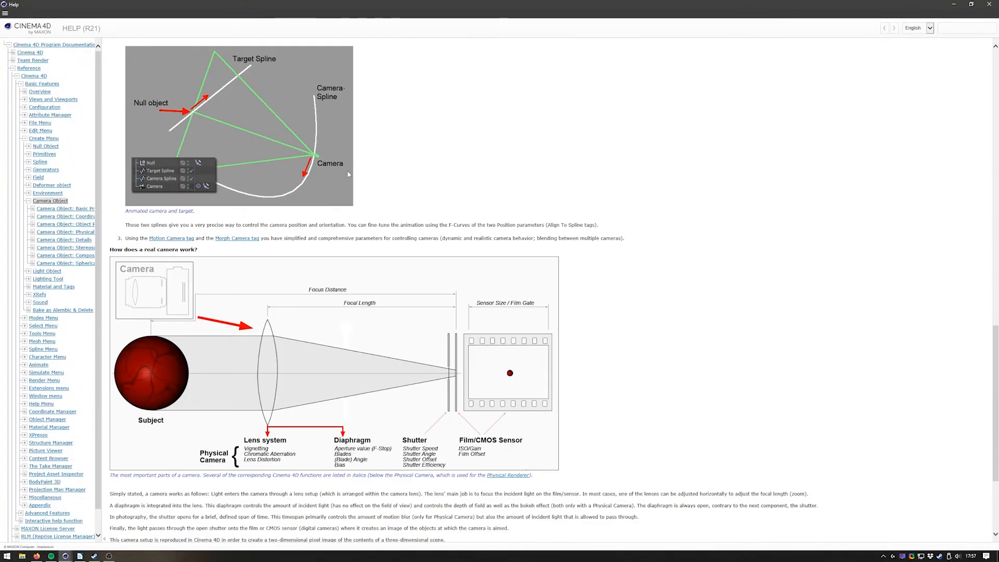
scroll("down", 3)
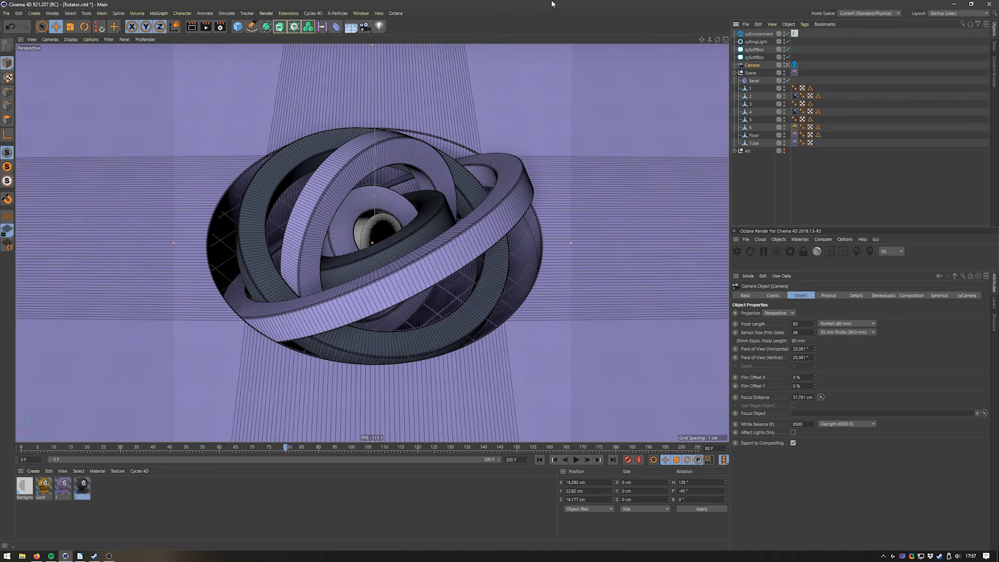
mouse_move(498, 6)
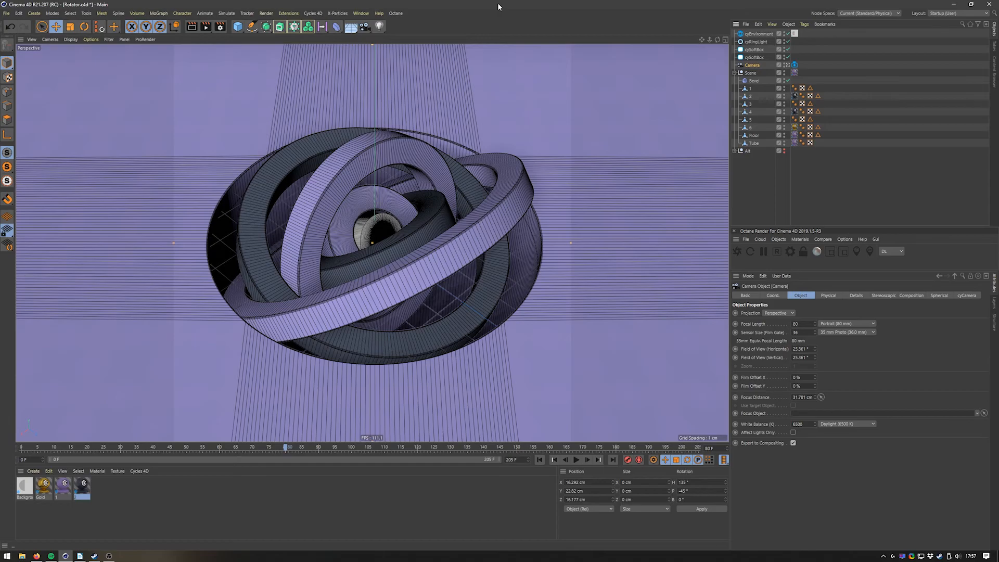
mouse_move(372, 5)
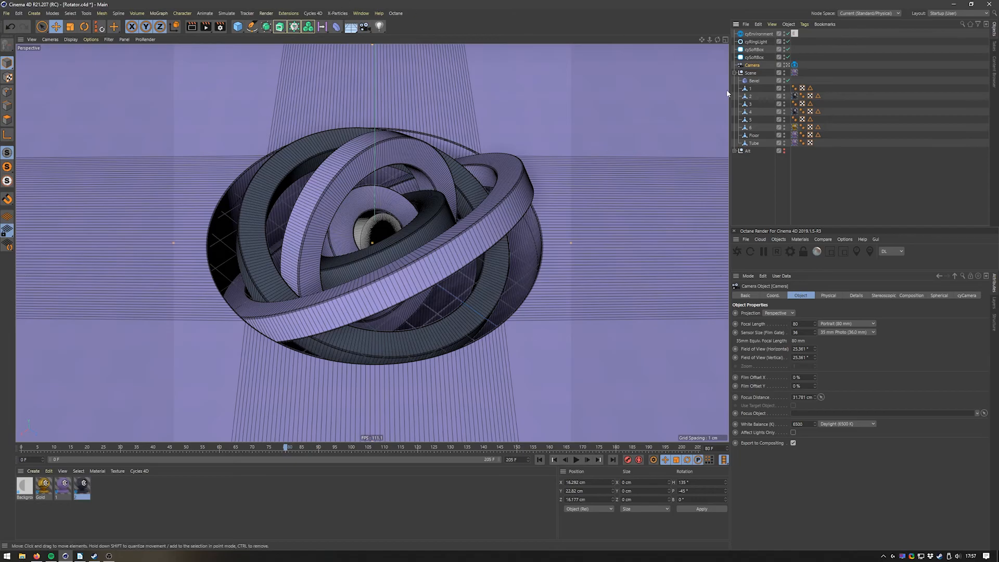
left_click(759, 33)
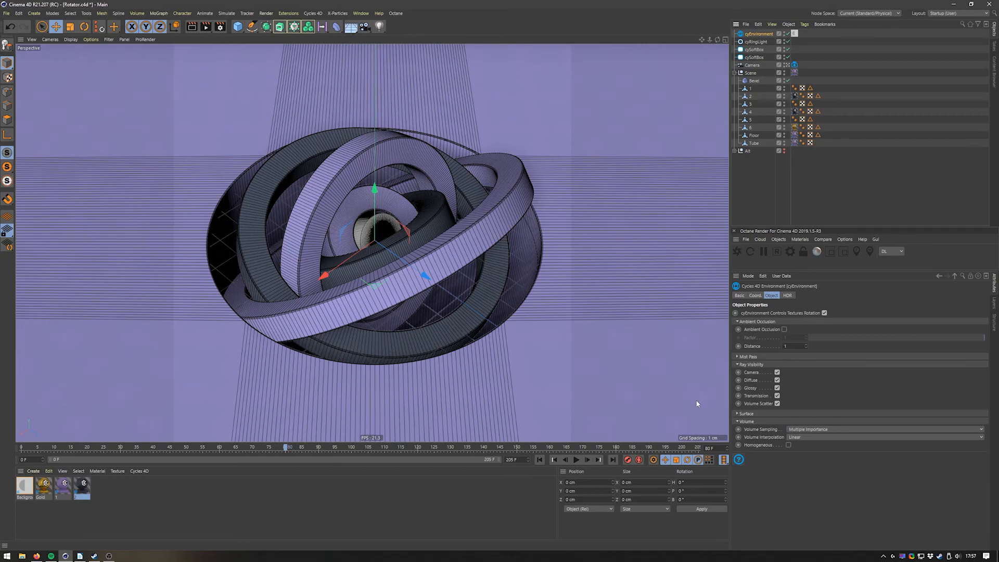
mouse_move(605, 254)
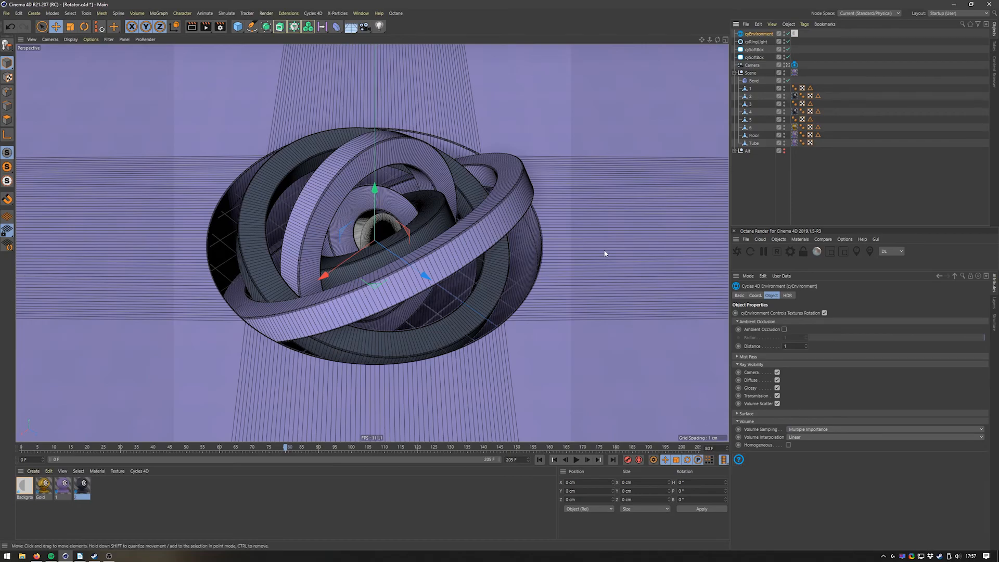